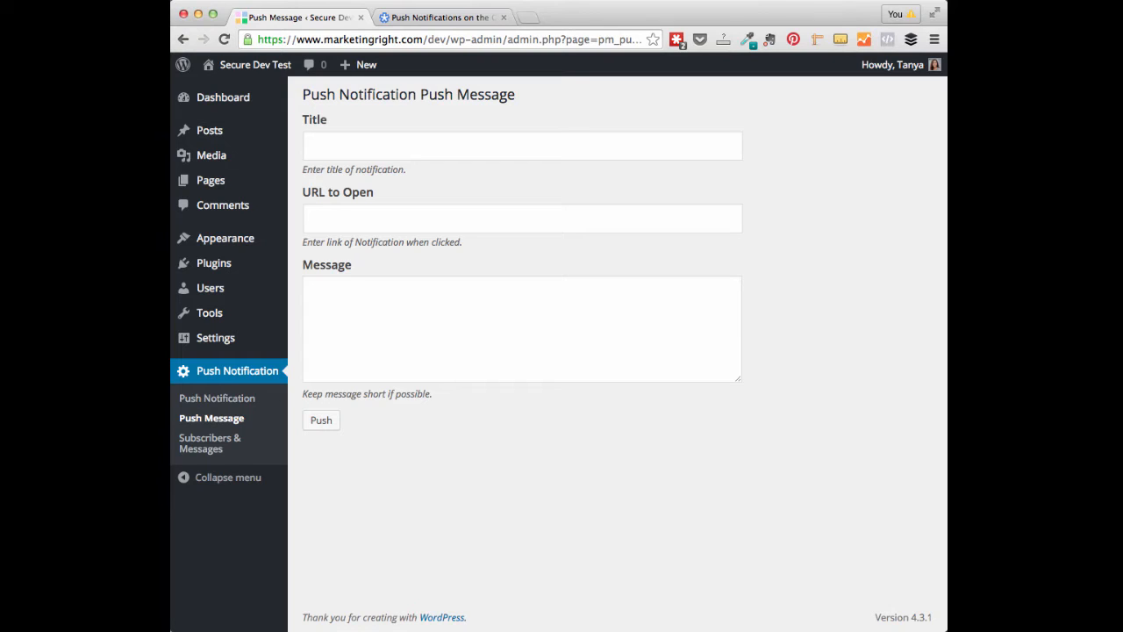
mouse_move(714, 532)
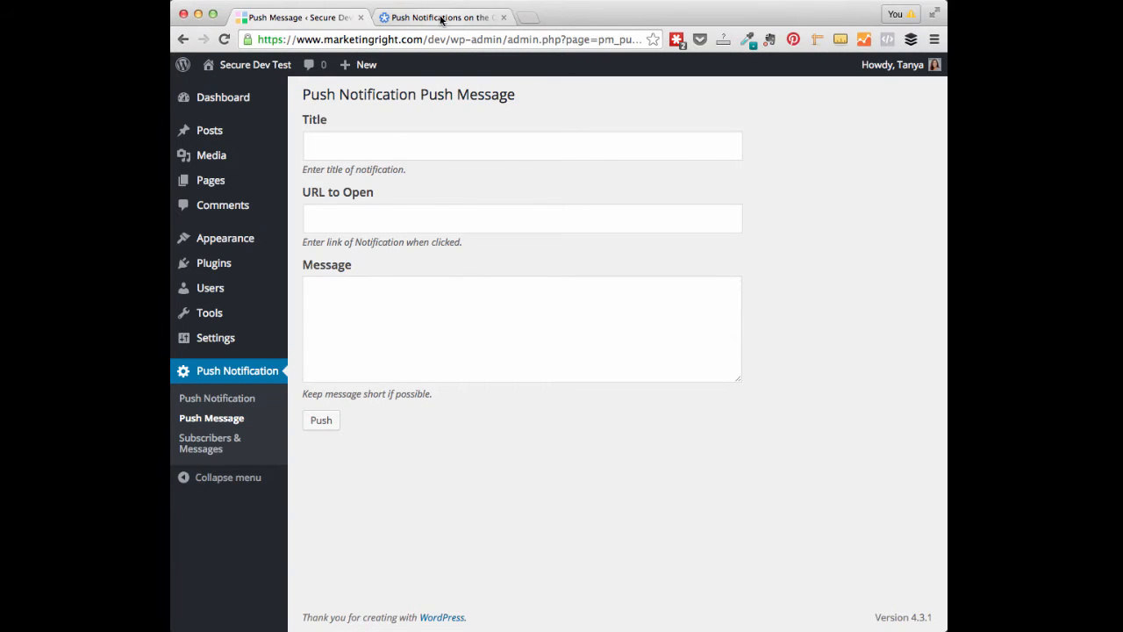
Step: Read through Google's article on web push notifications for background
left_click(439, 18)
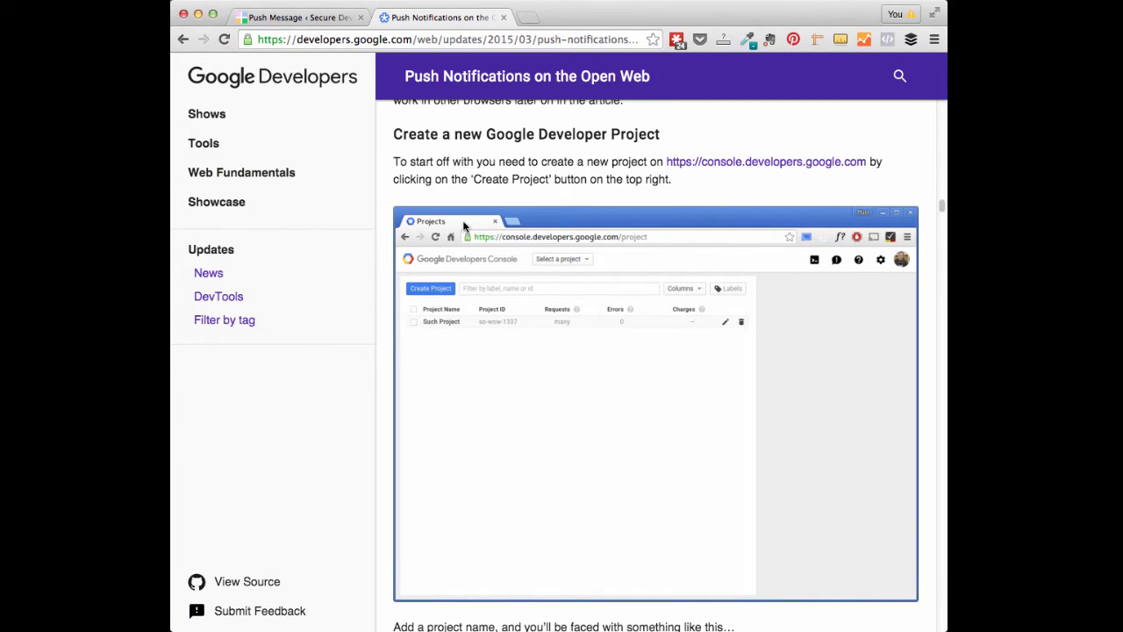
scroll("down", 3)
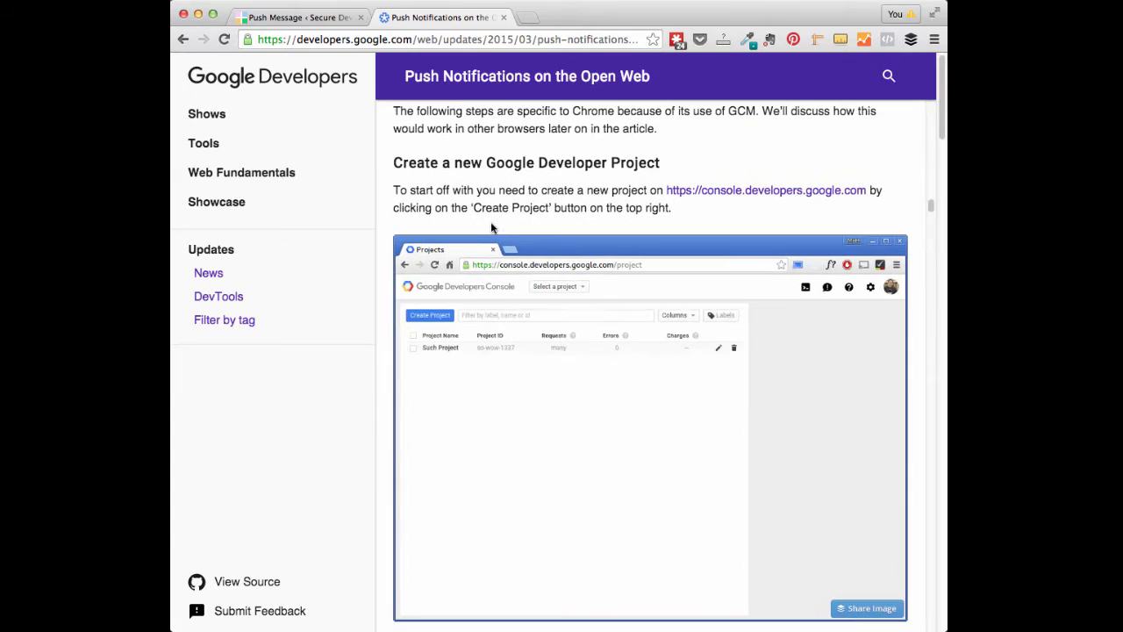
scroll("down", 3)
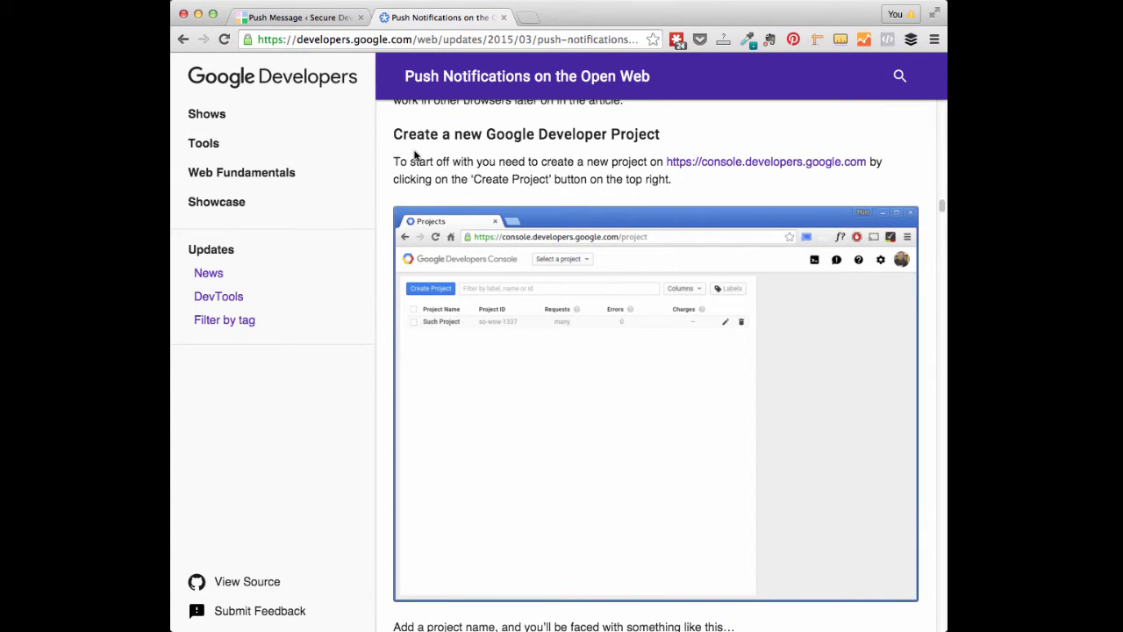
scroll("down", 3)
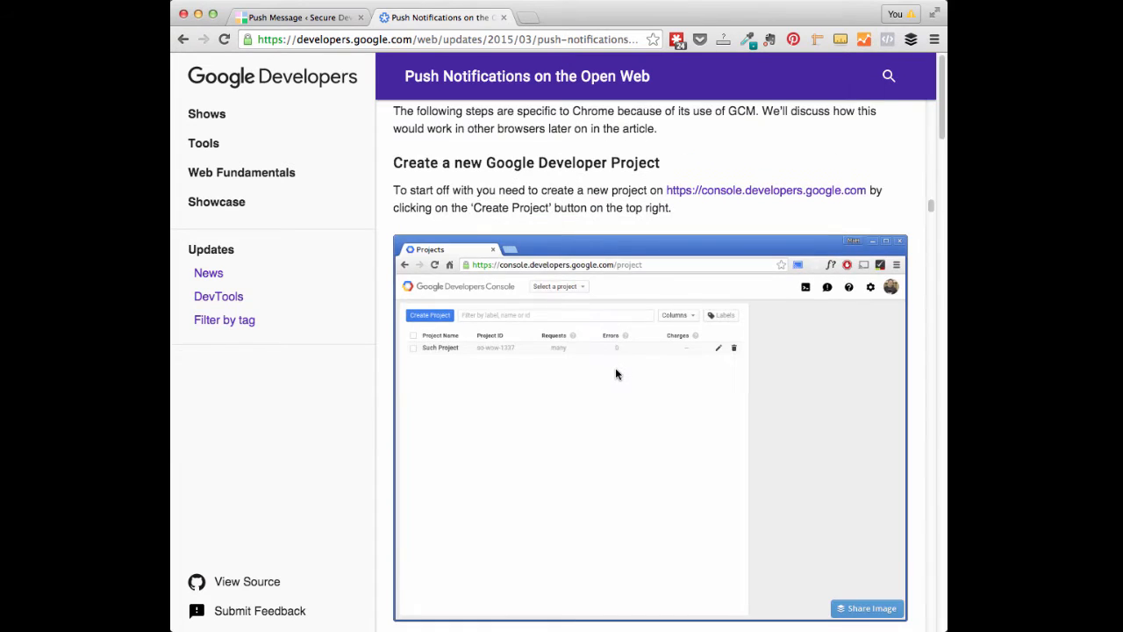
scroll("down", 3)
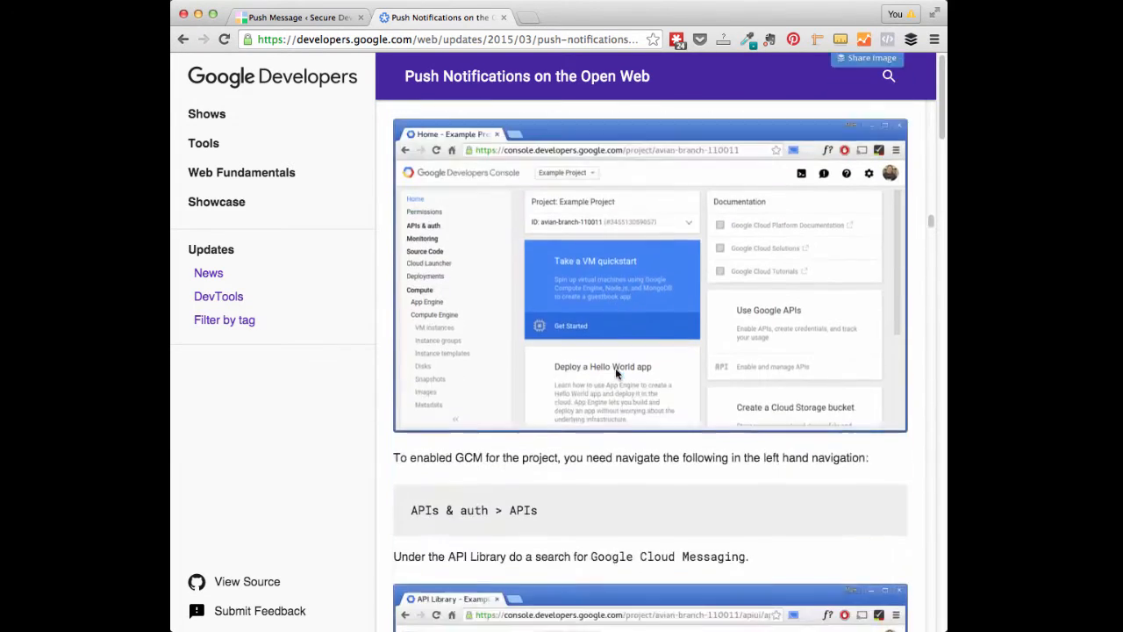
scroll("down", 3)
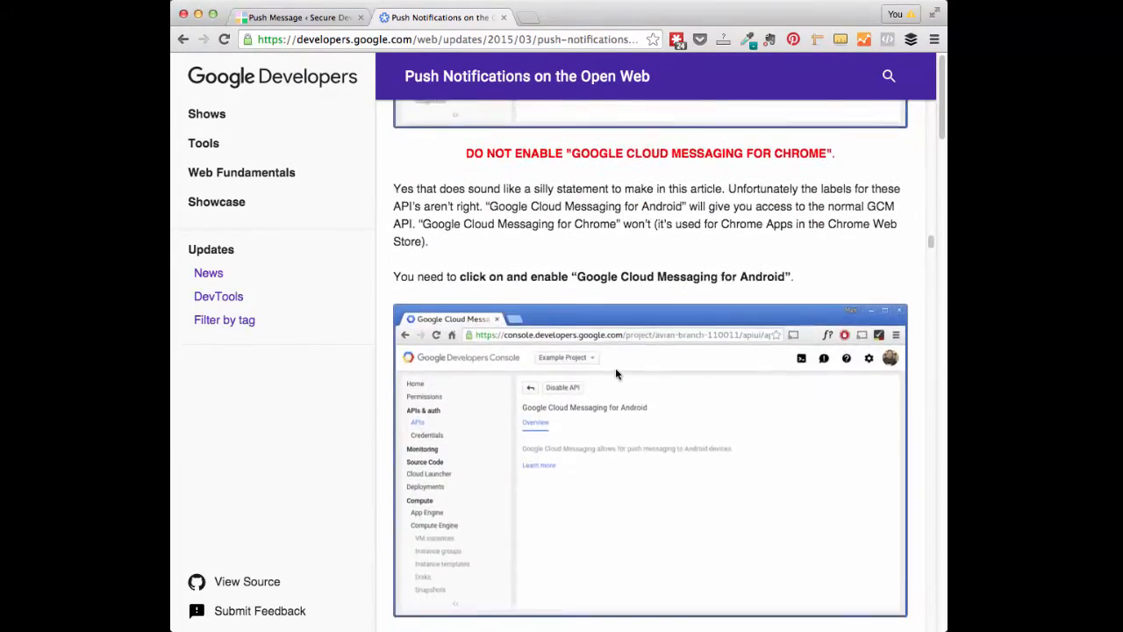
scroll("down", 3)
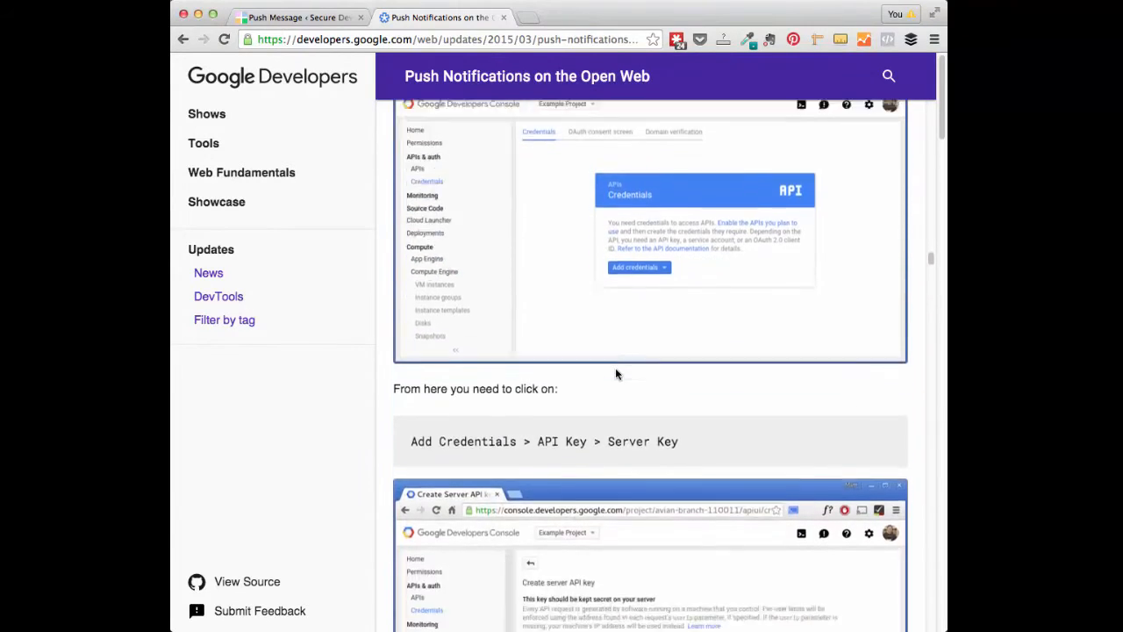
scroll("down", 3)
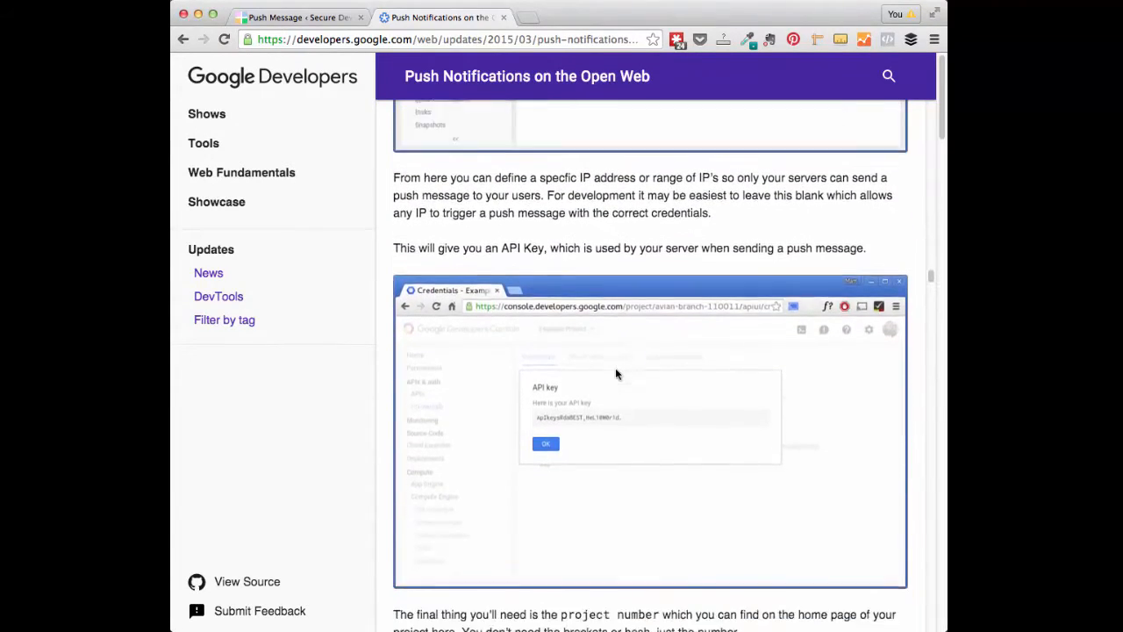
scroll("down", 3)
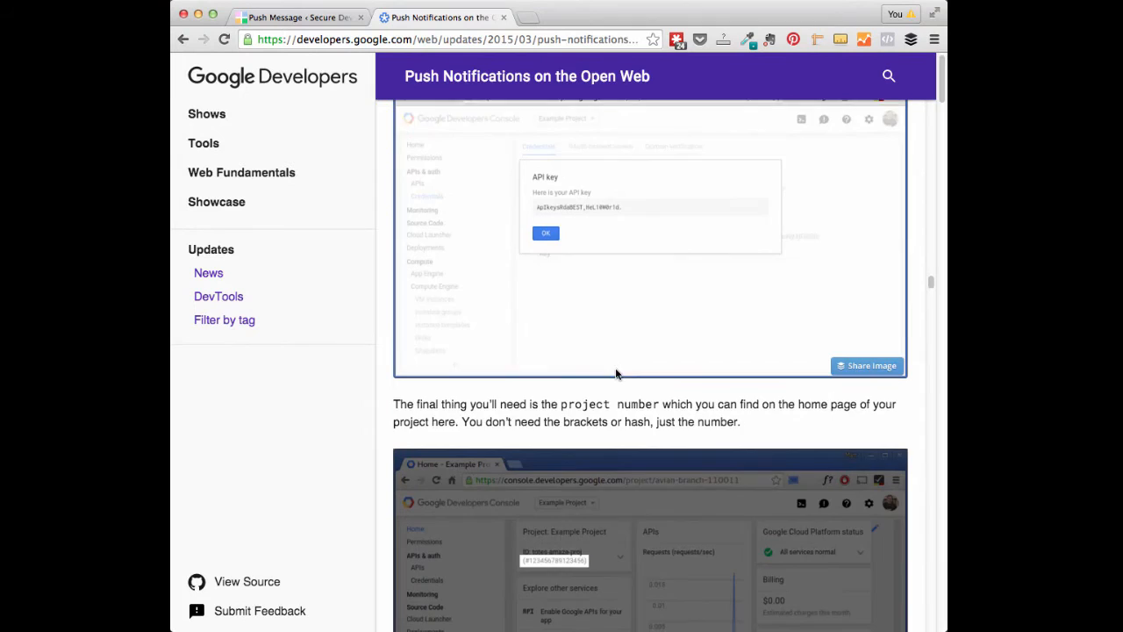
scroll("down", 3)
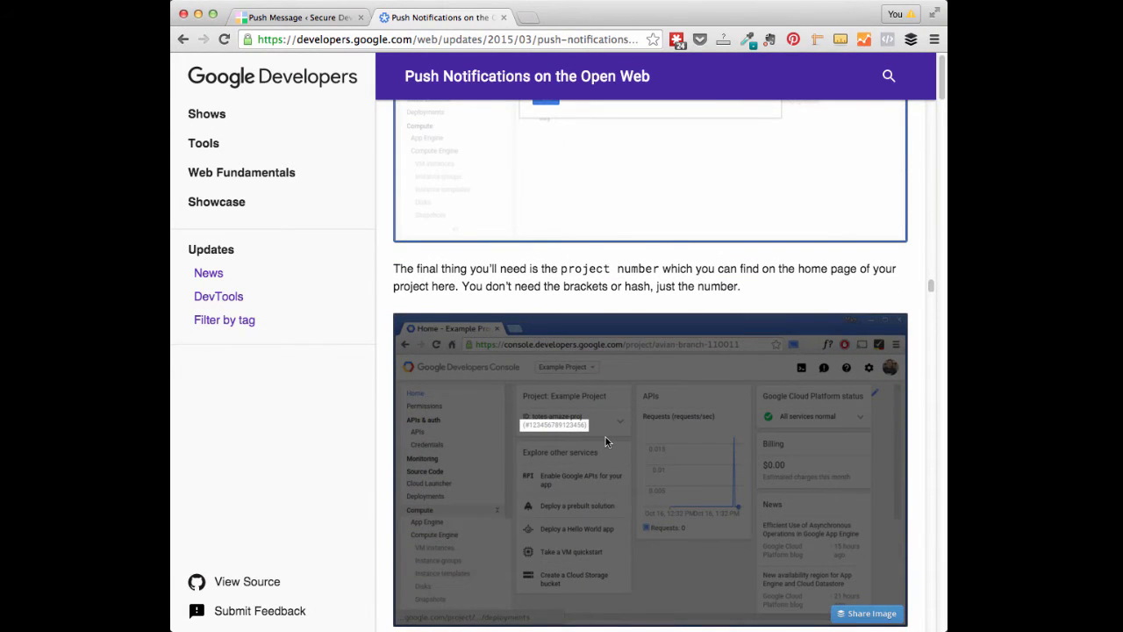
scroll("down", 3)
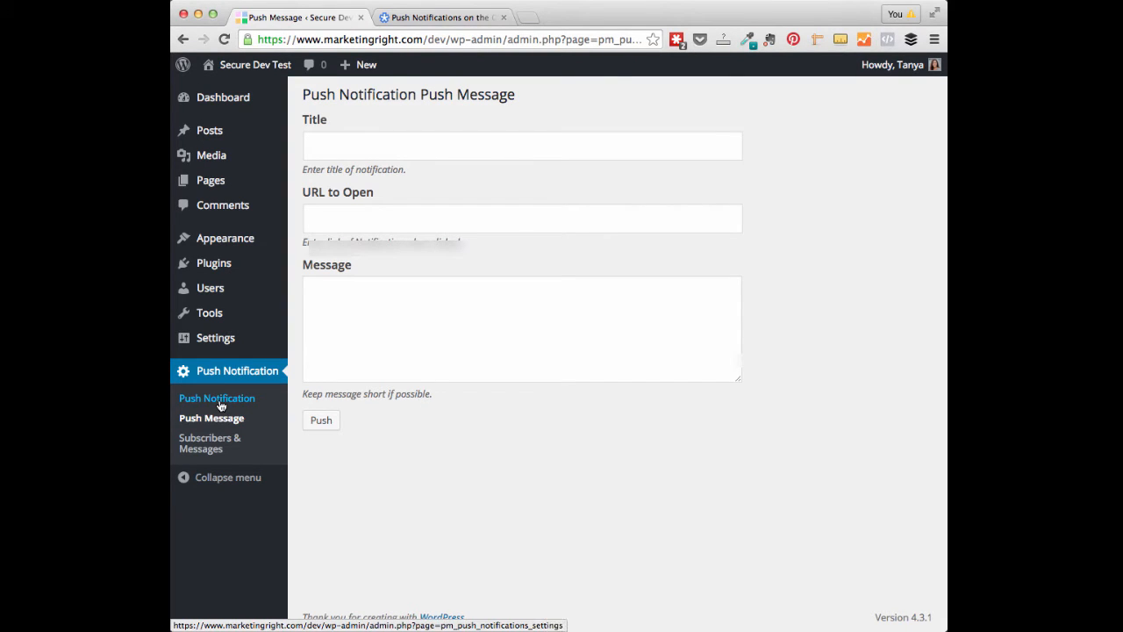
Step: Save the sidebar's Push Notification widget keeping the title 'Subscribe to Push Messages'
left_click(218, 396)
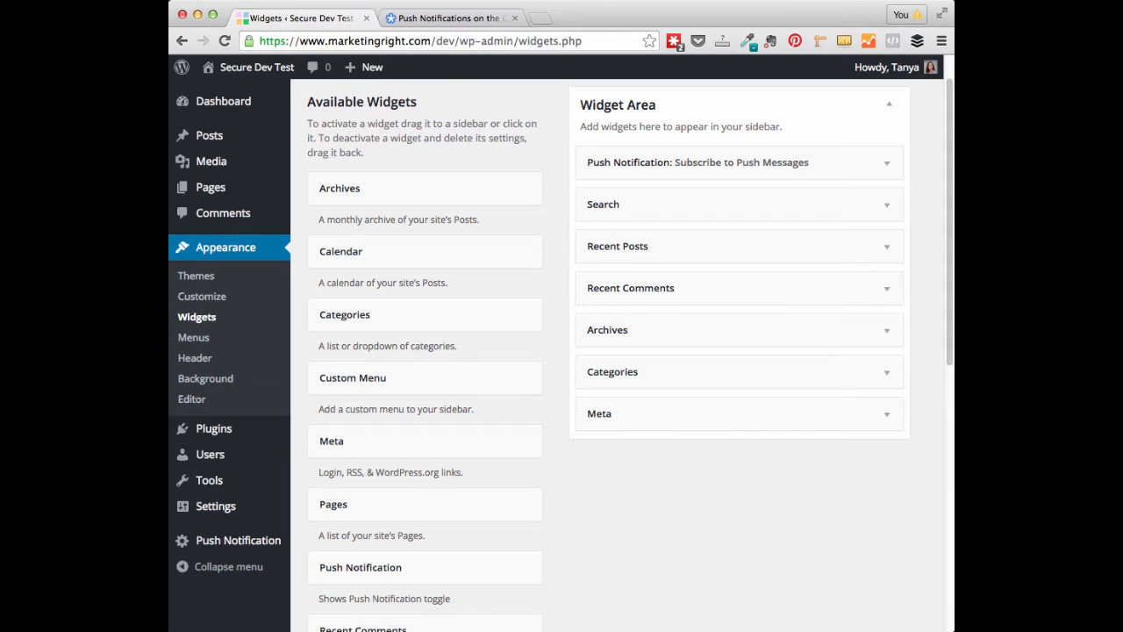
mouse_move(646, 618)
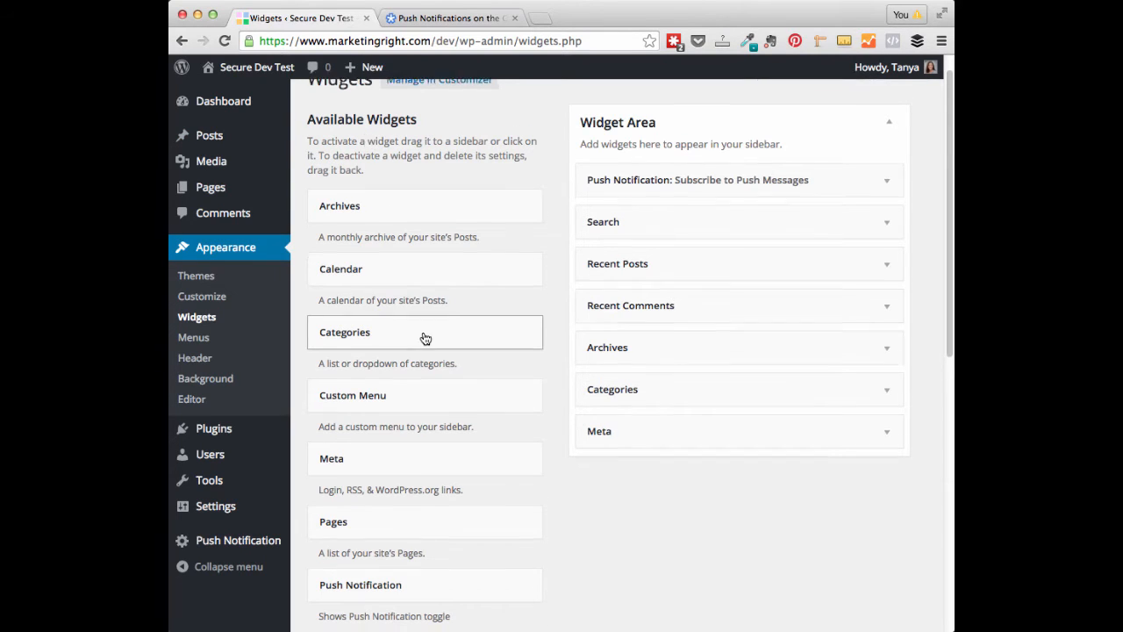
scroll("down", 3)
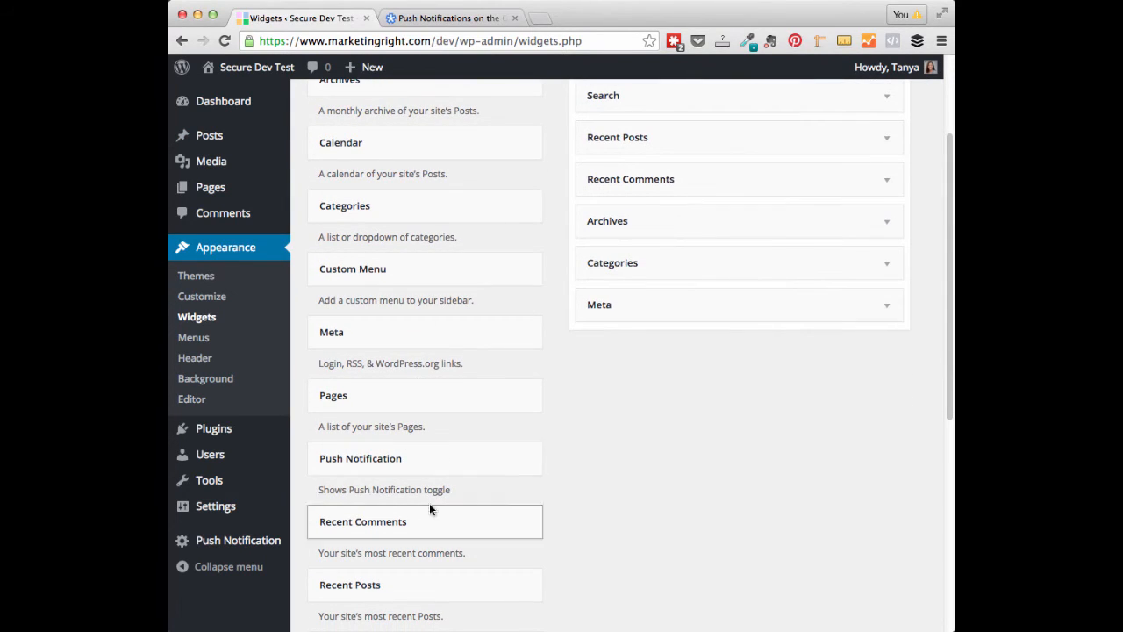
mouse_move(383, 463)
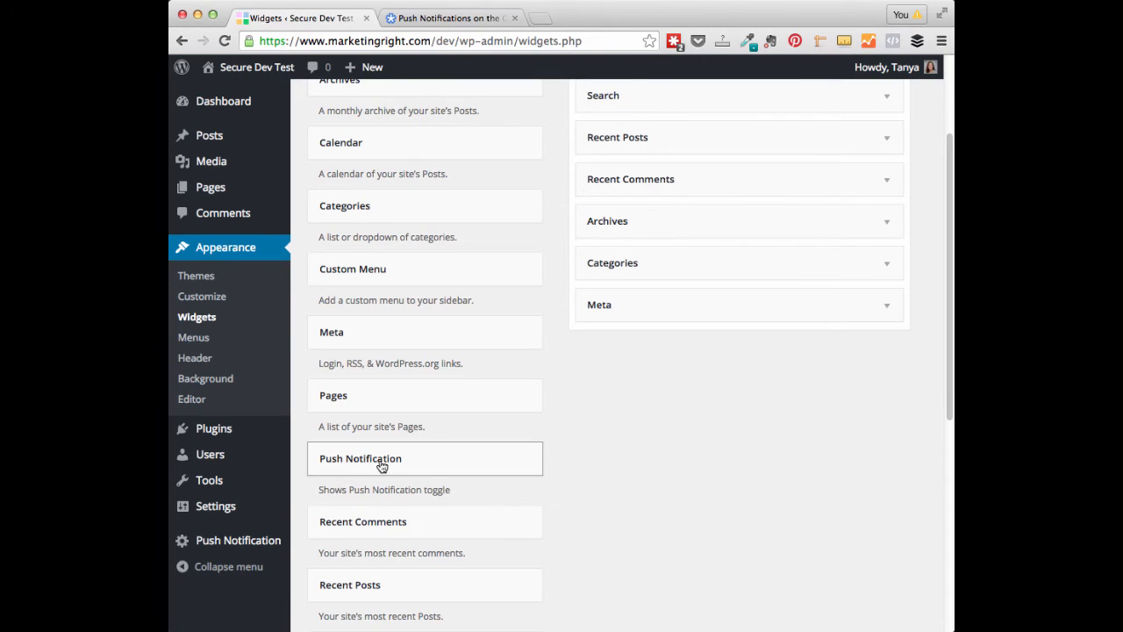
left_click_drag(382, 458, 412, 445)
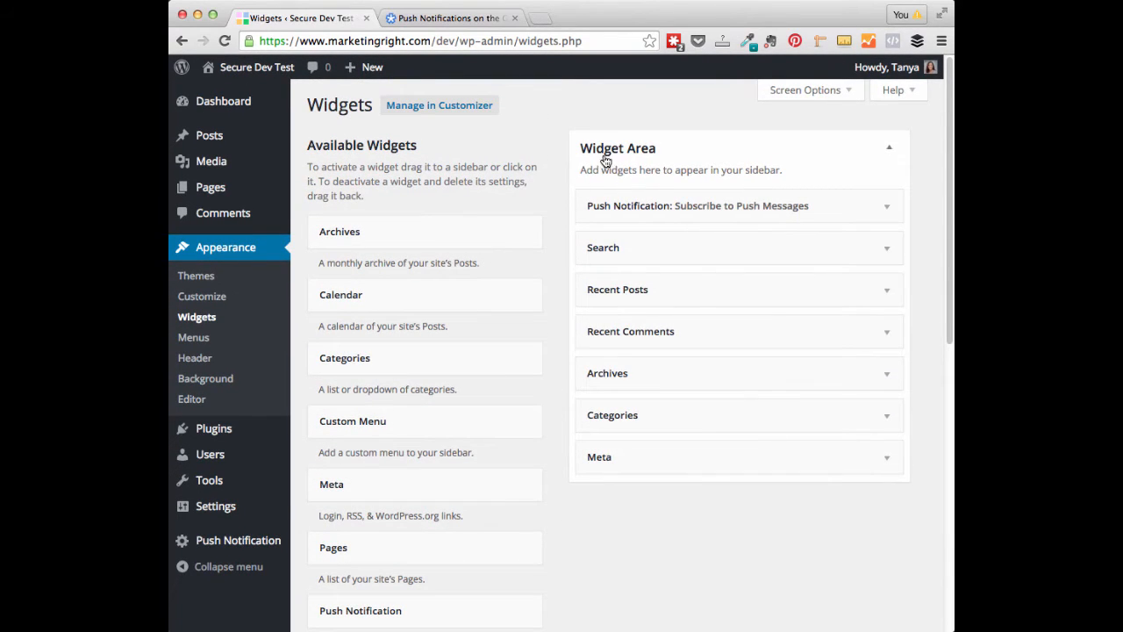
mouse_move(623, 205)
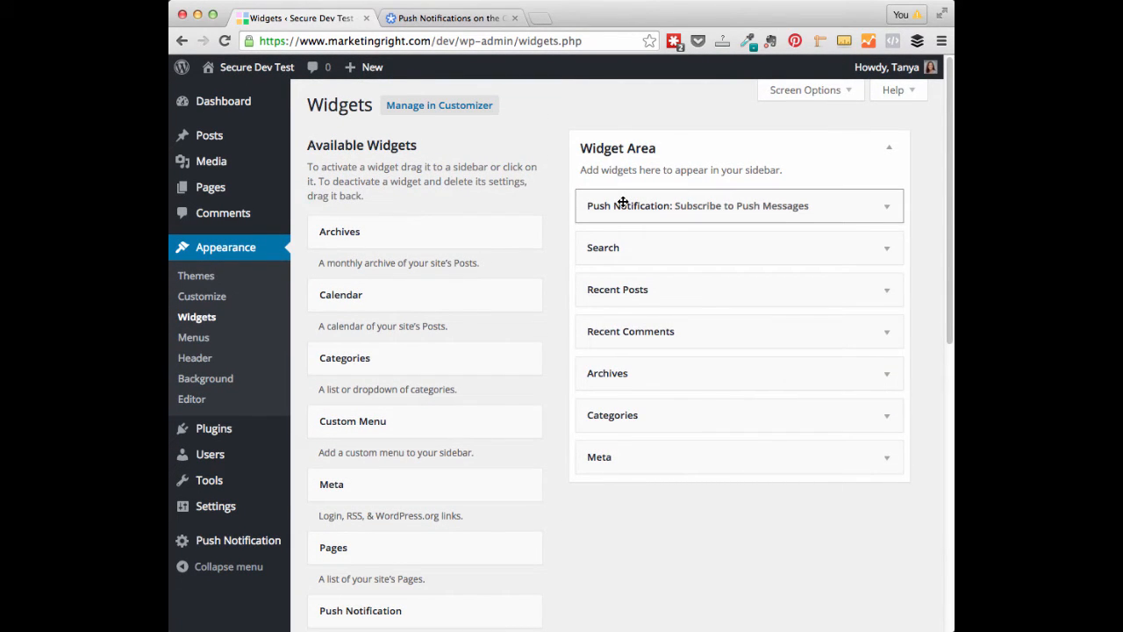
left_click(737, 205)
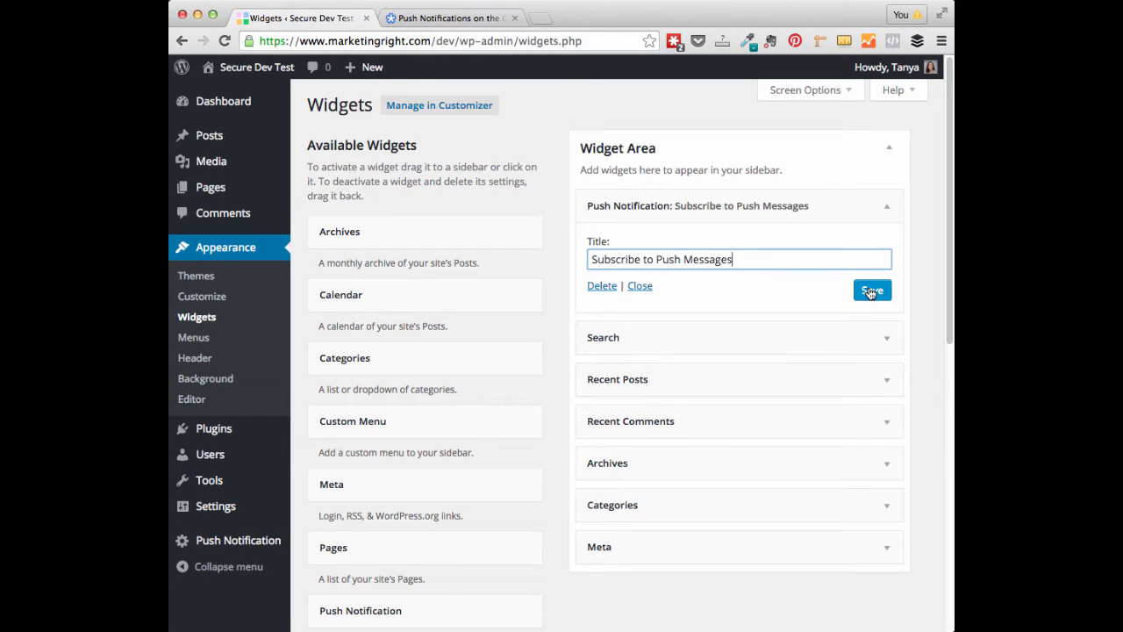
left_click(871, 291)
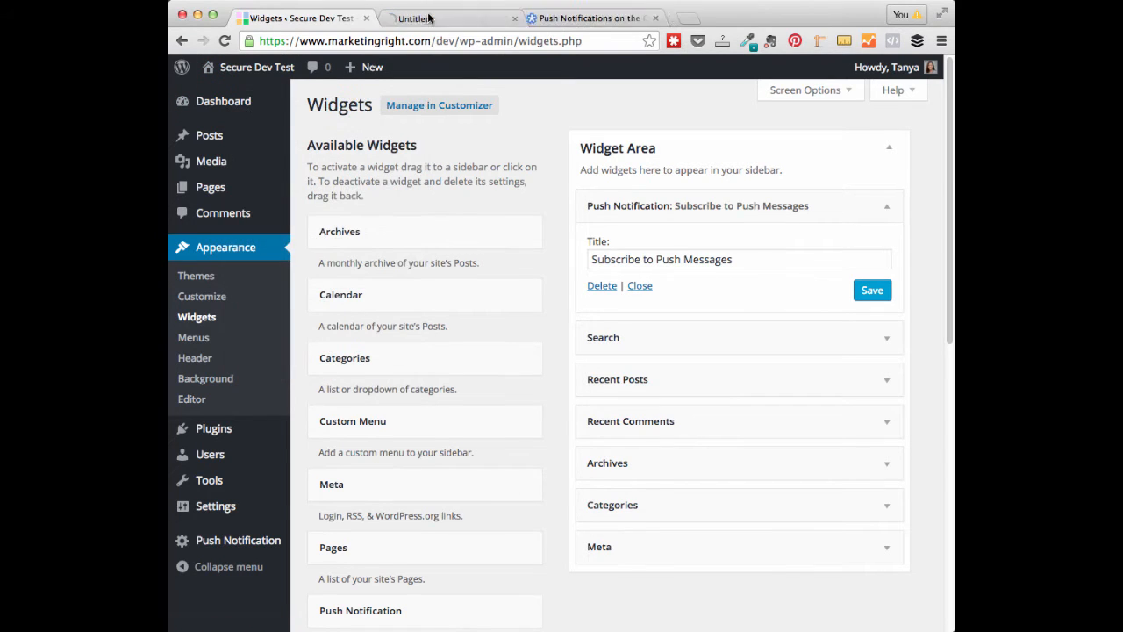
Step: Enable push messages from the live site's sidebar widget, then return to Widgets
left_click(447, 17)
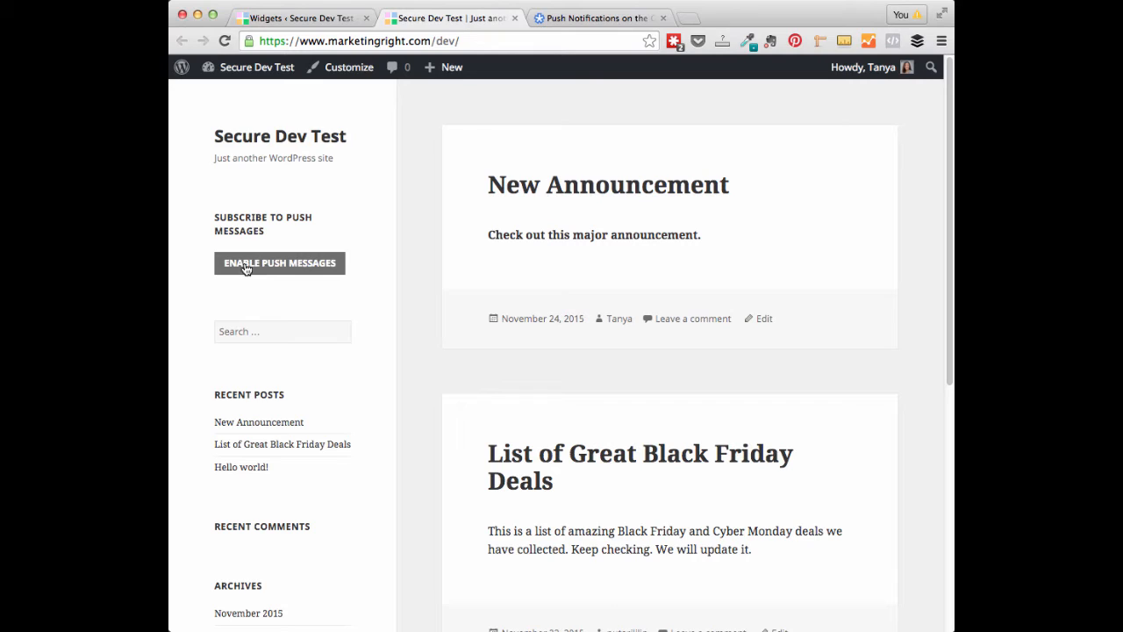
mouse_move(258, 269)
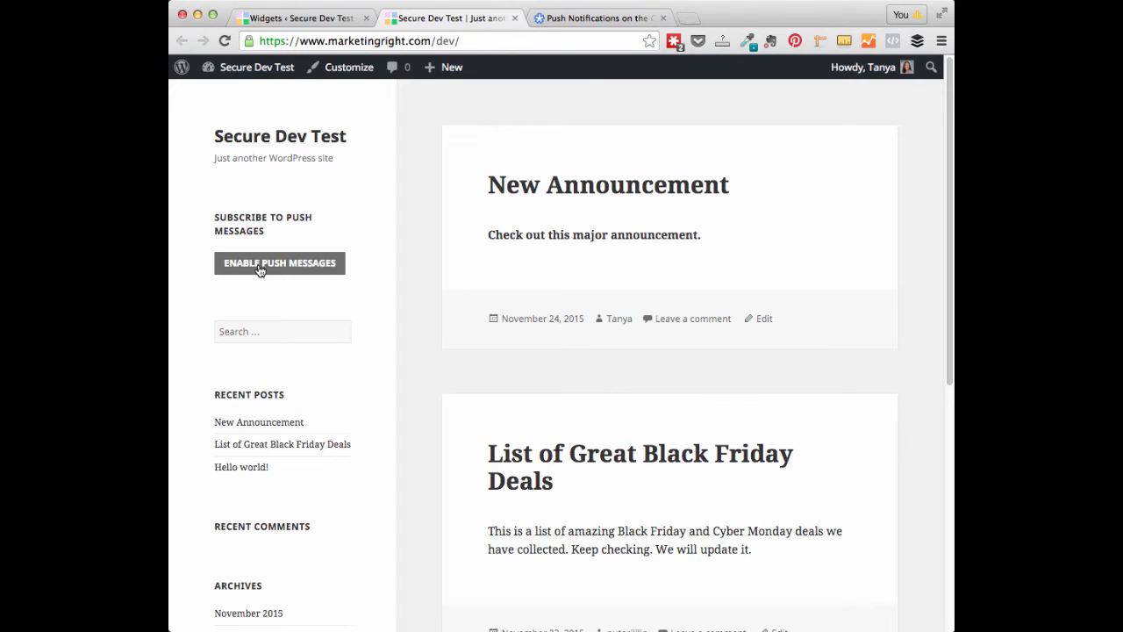
left_click(281, 263)
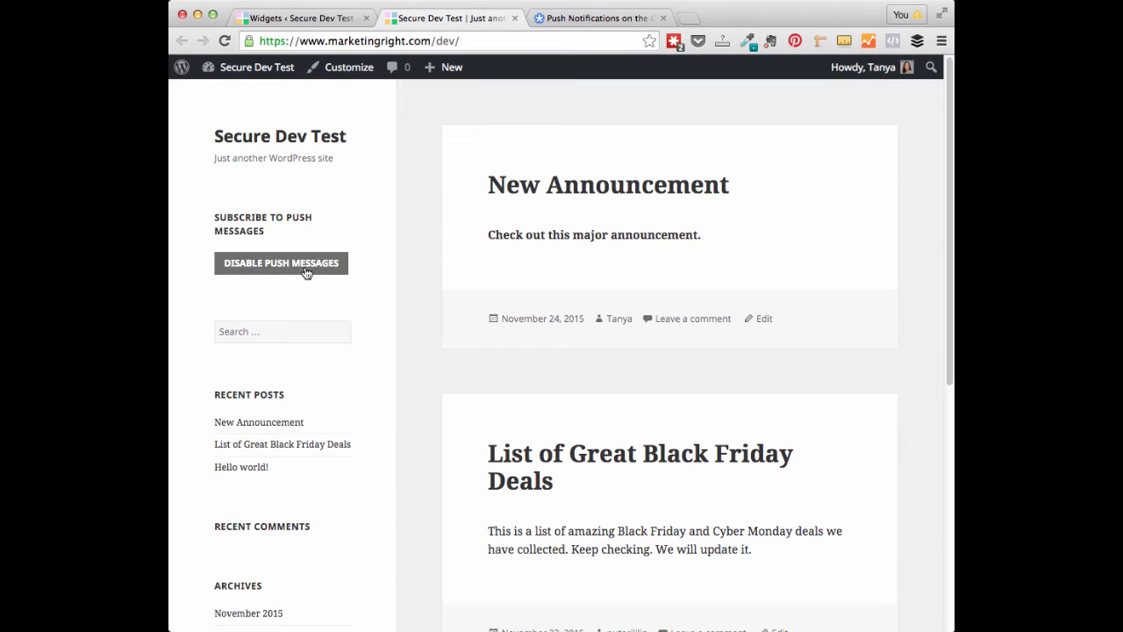
mouse_move(249, 91)
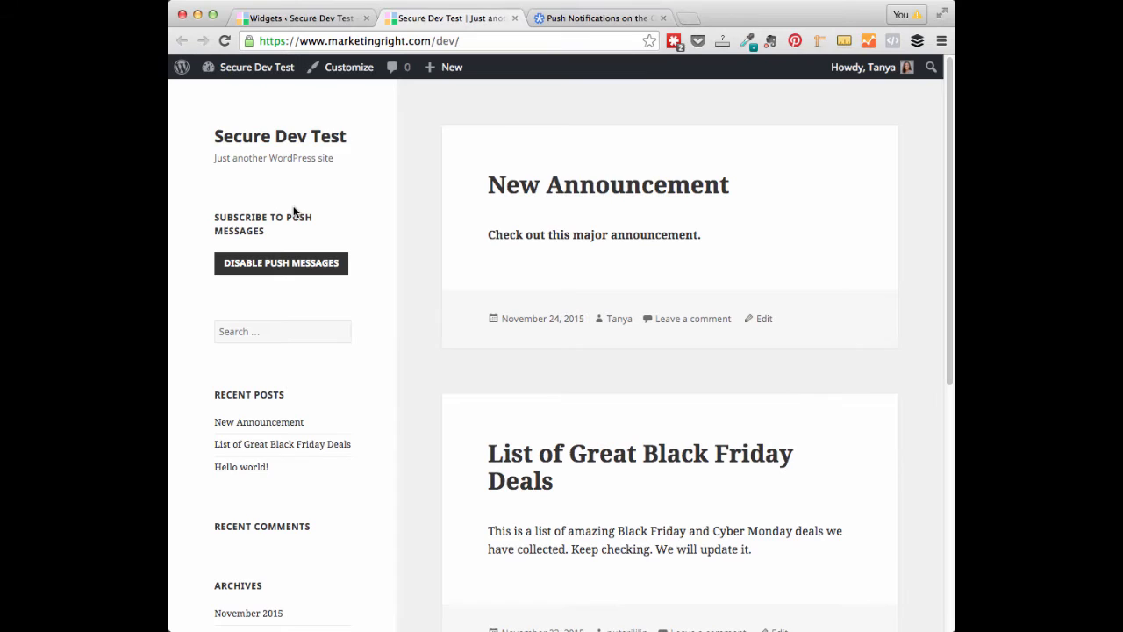
mouse_move(330, 121)
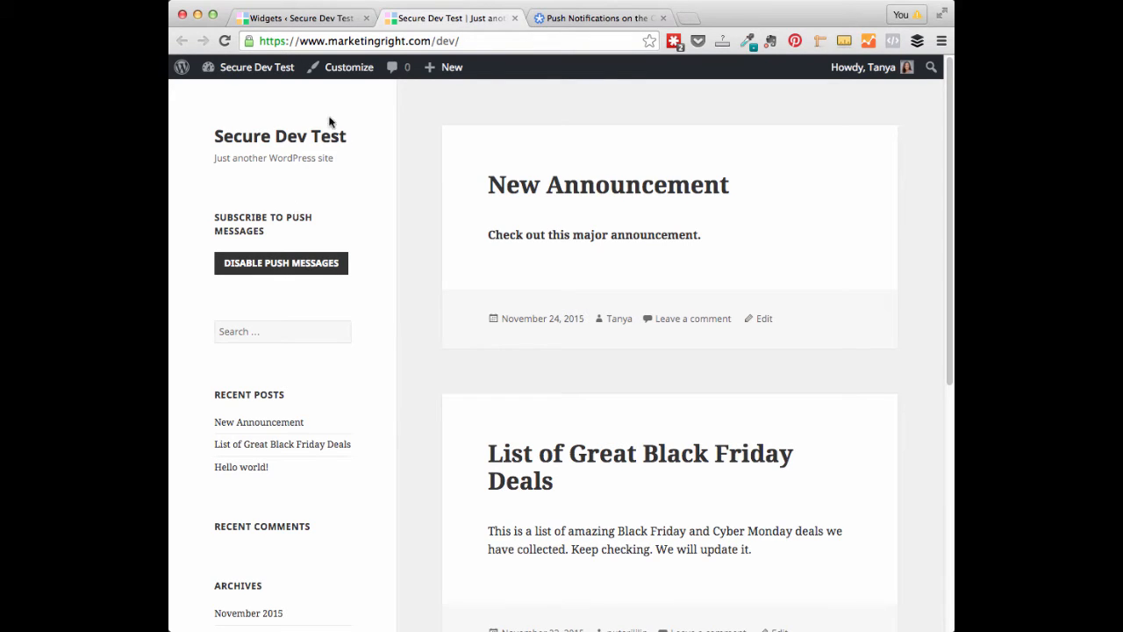
left_click(298, 18)
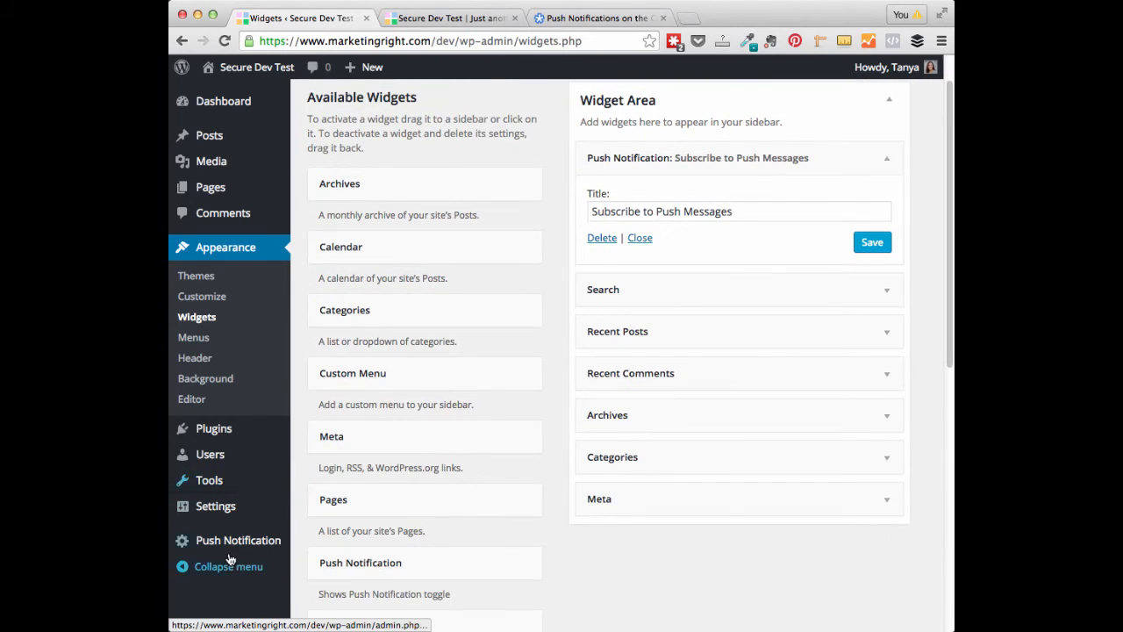
mouse_move(239, 540)
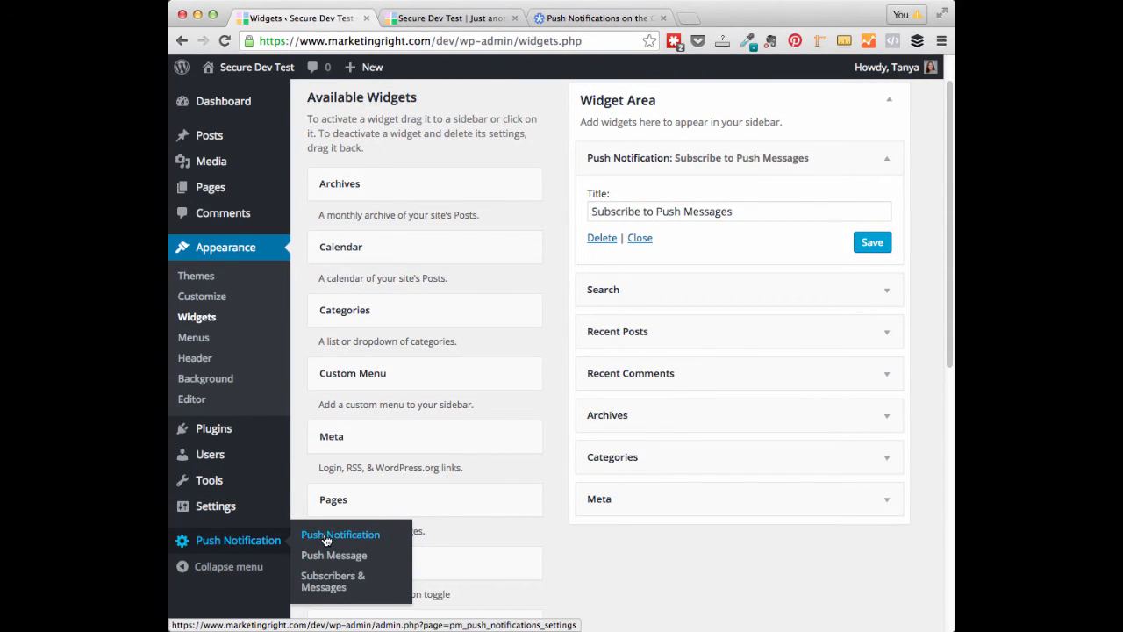
Step: Copy the [pm-push-notifications] shortcode from the Push Notification settings
left_click(341, 533)
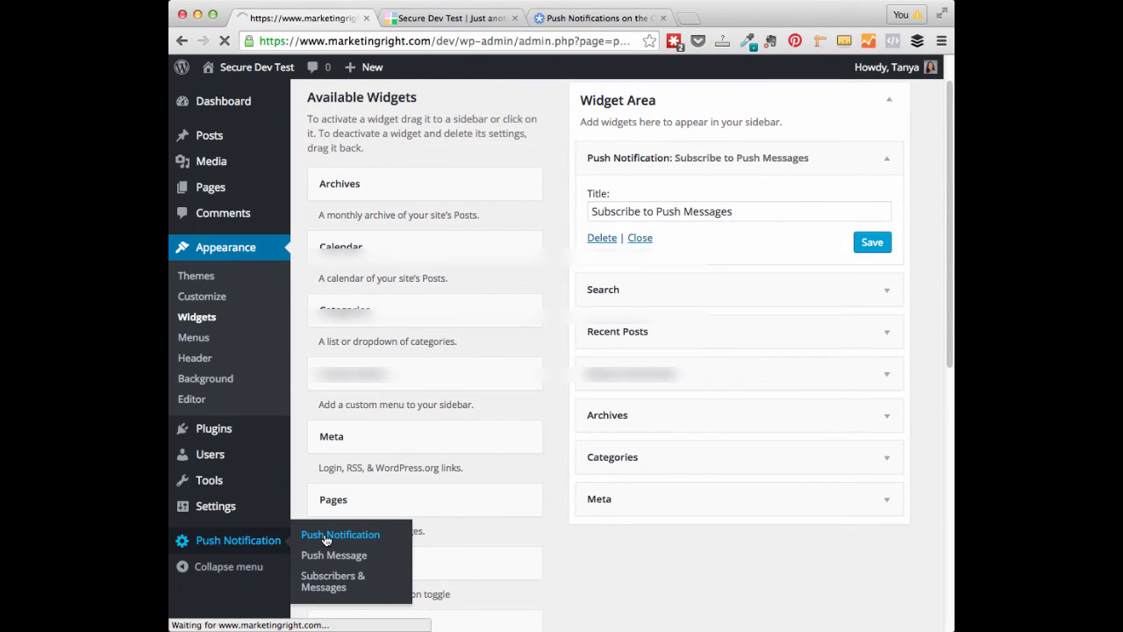
left_click(341, 533)
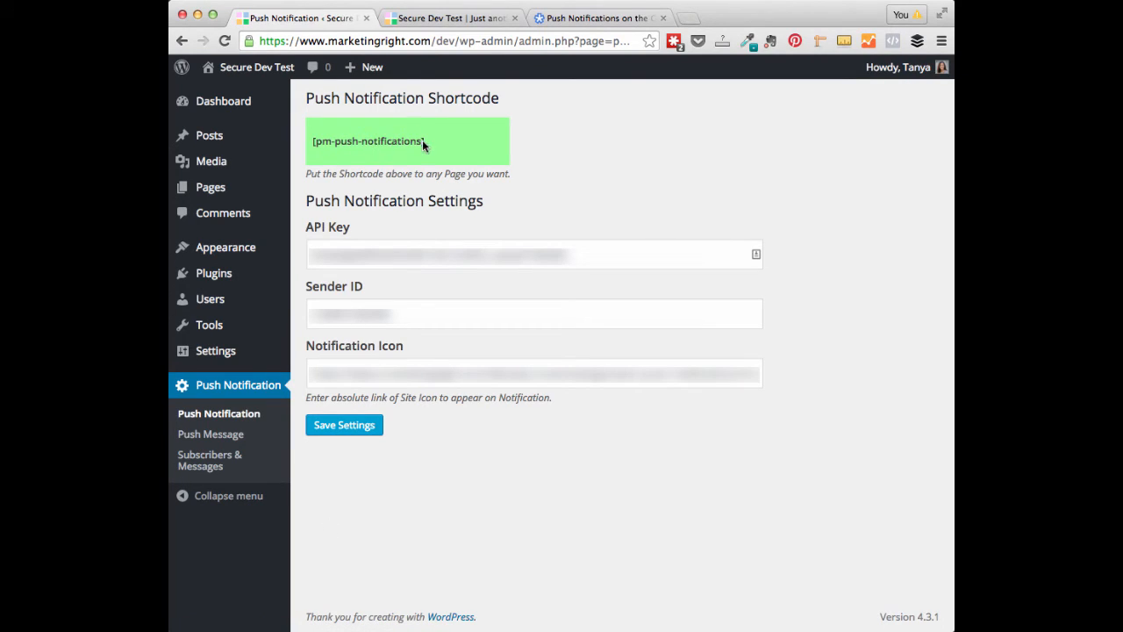
double_click(367, 140)
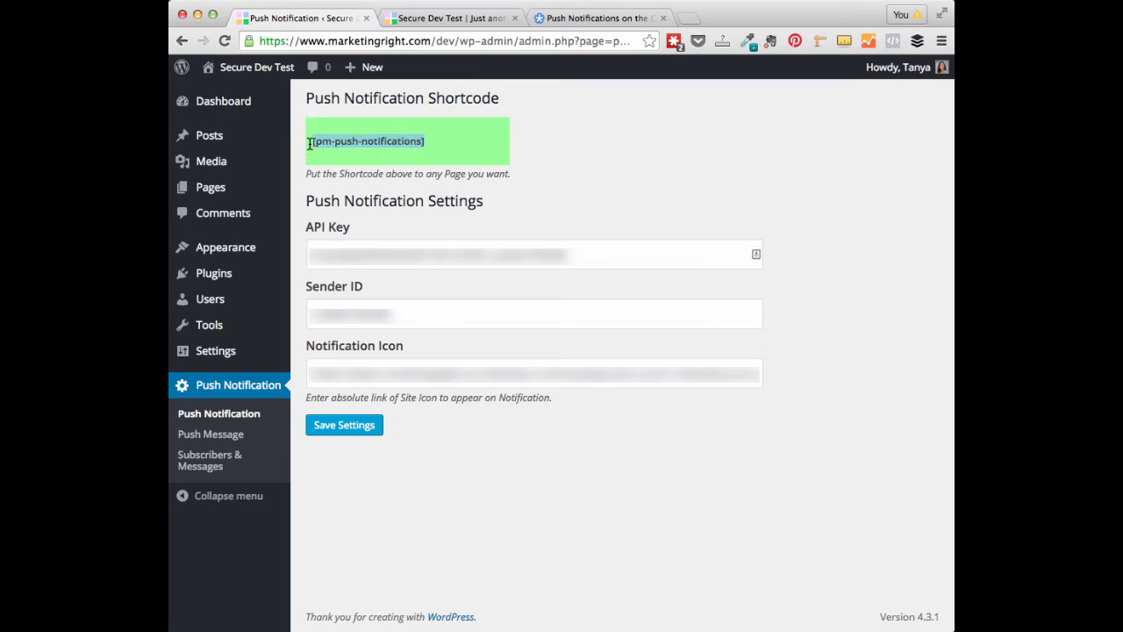
mouse_move(211, 186)
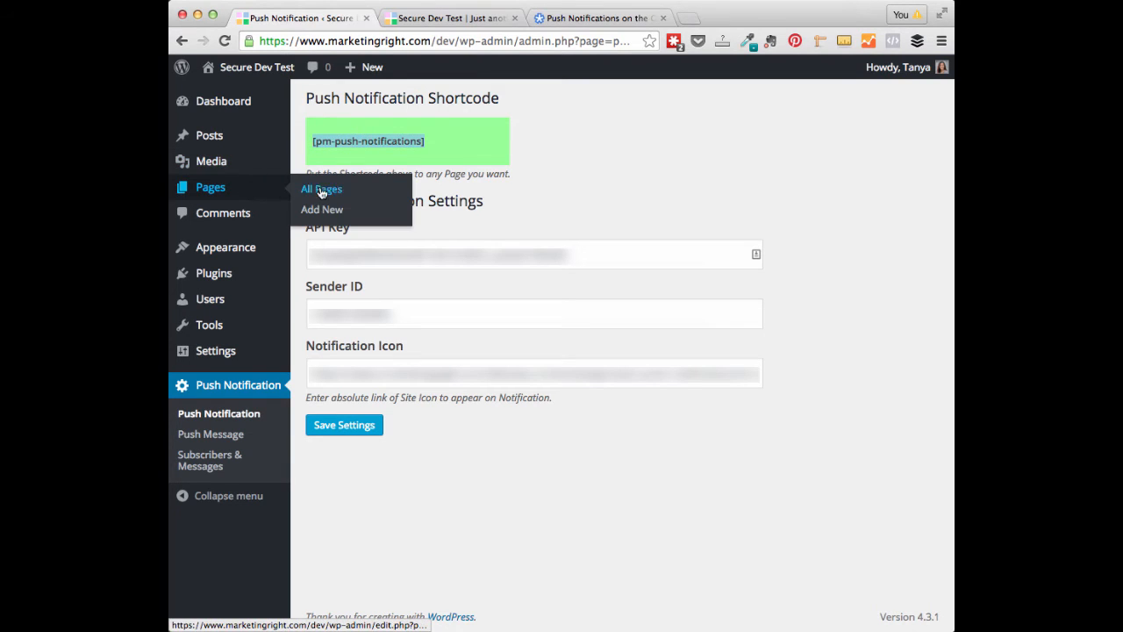
Step: Start a blank new page via Pages > Add New, ready for its title
left_click(321, 209)
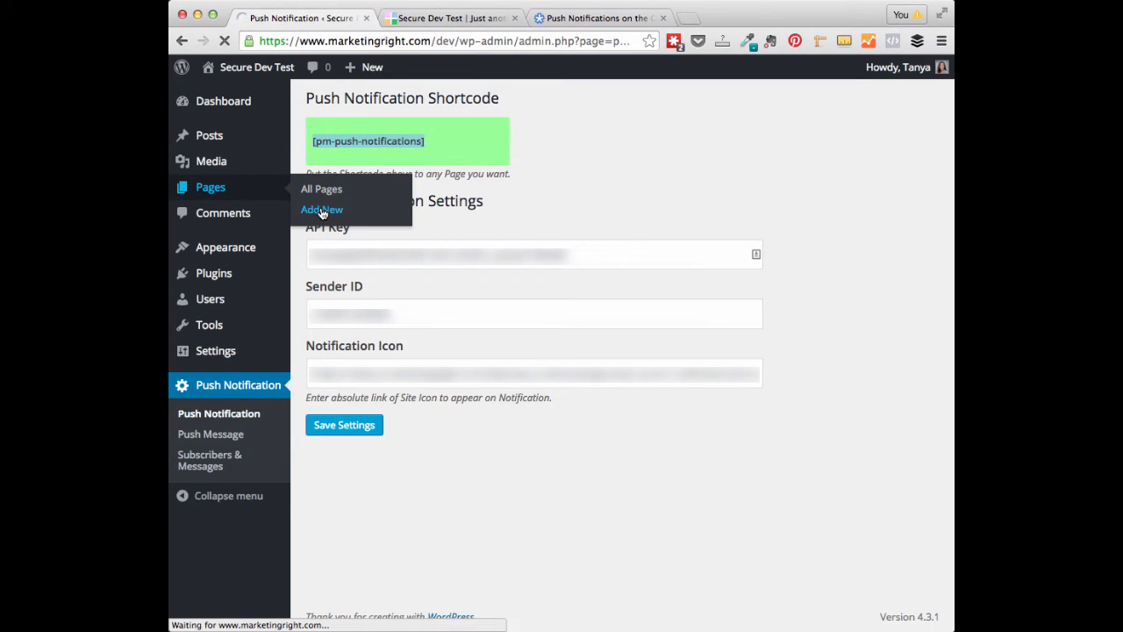
left_click(323, 209)
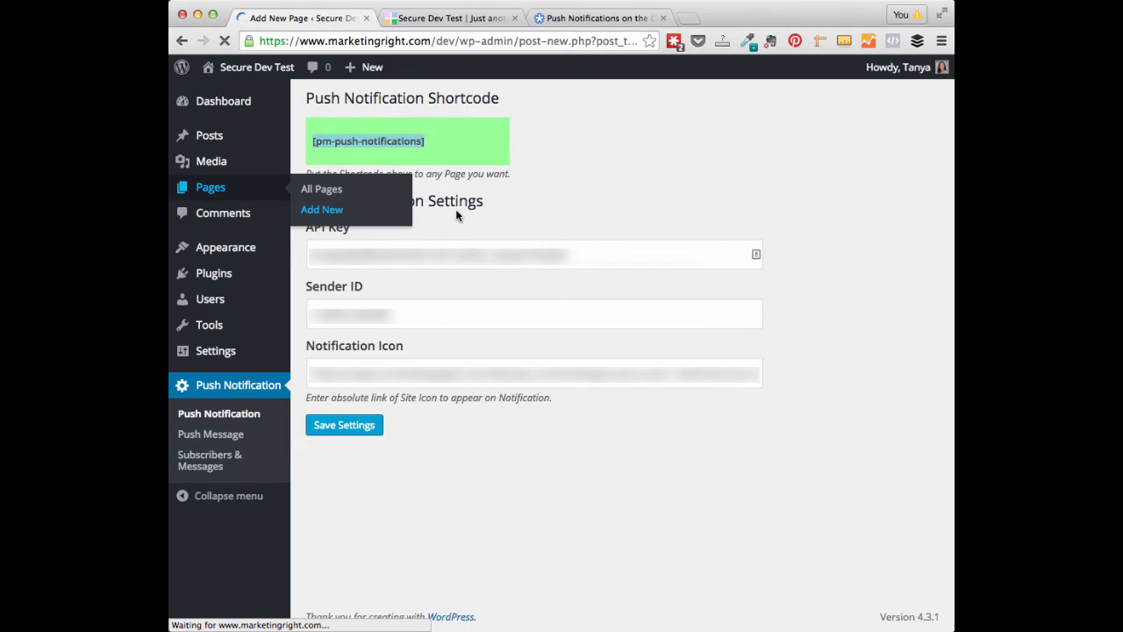
left_click(323, 209)
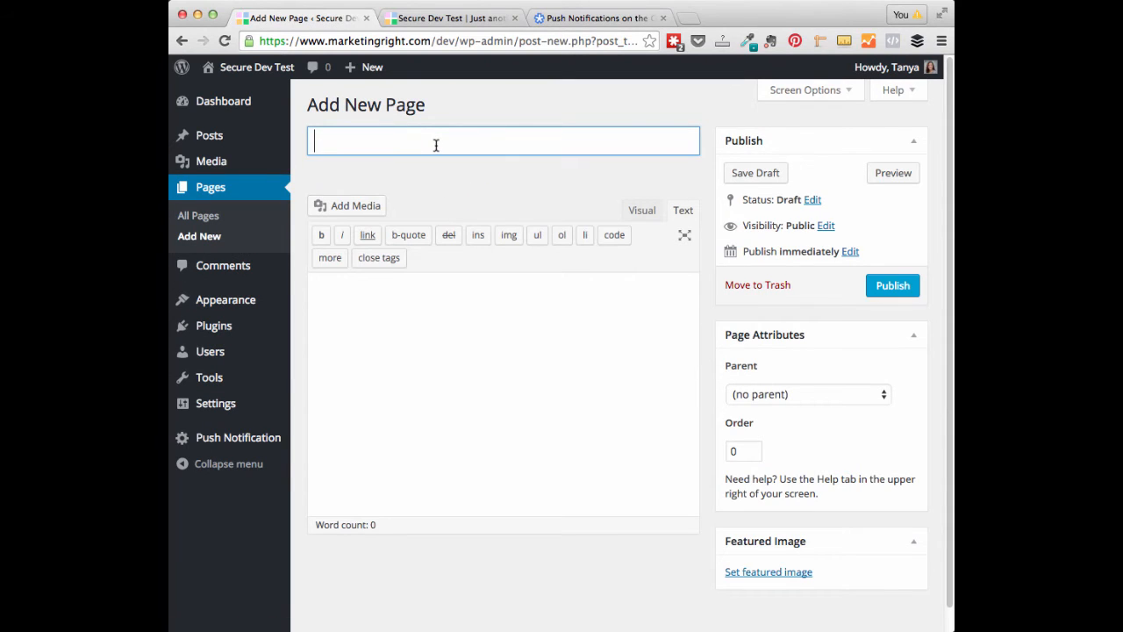
Step: Title the page 'Push NOtif', add [pm-push-notifications], and preview its Enable Push Messages button
type("Push NOtification")
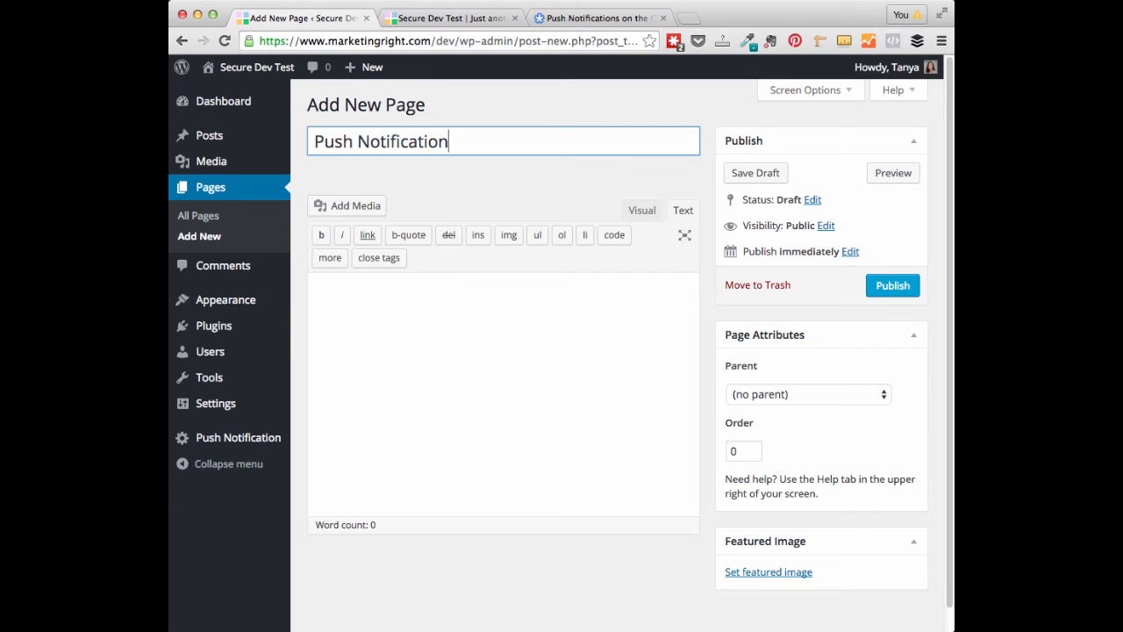
type("[pm-push-notifications]")
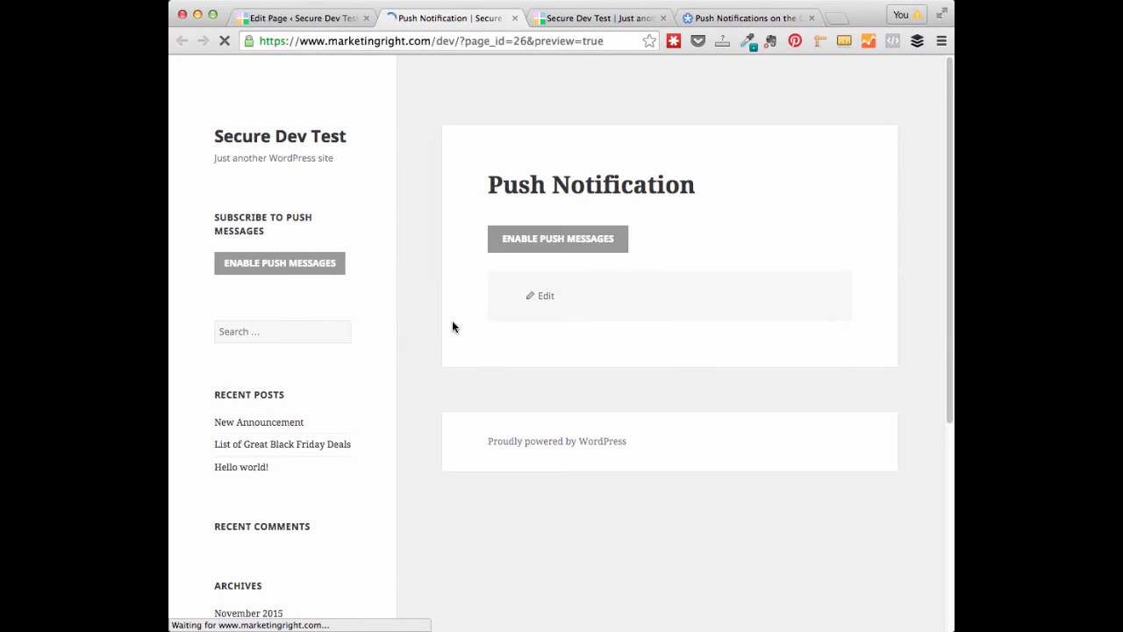
left_click(559, 238)
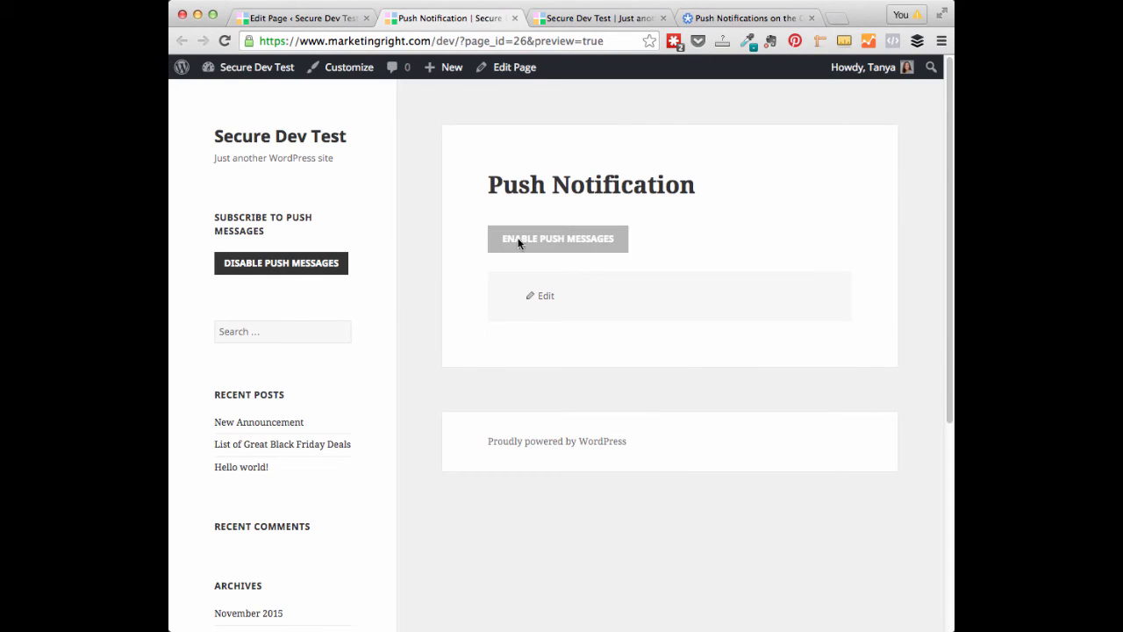
mouse_move(525, 257)
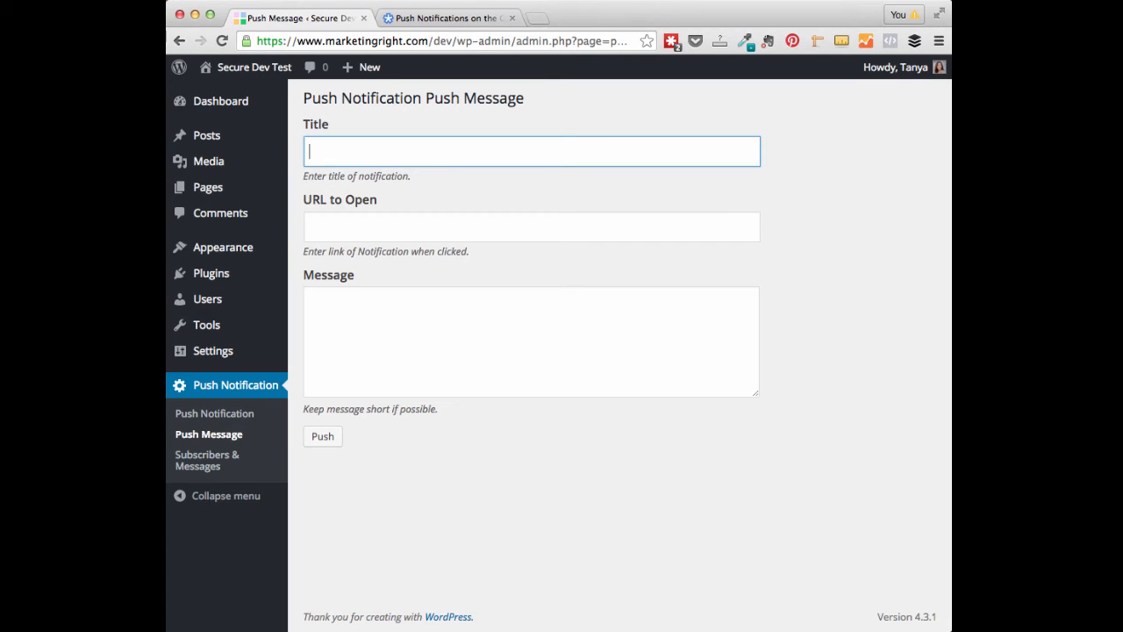
mouse_move(217, 395)
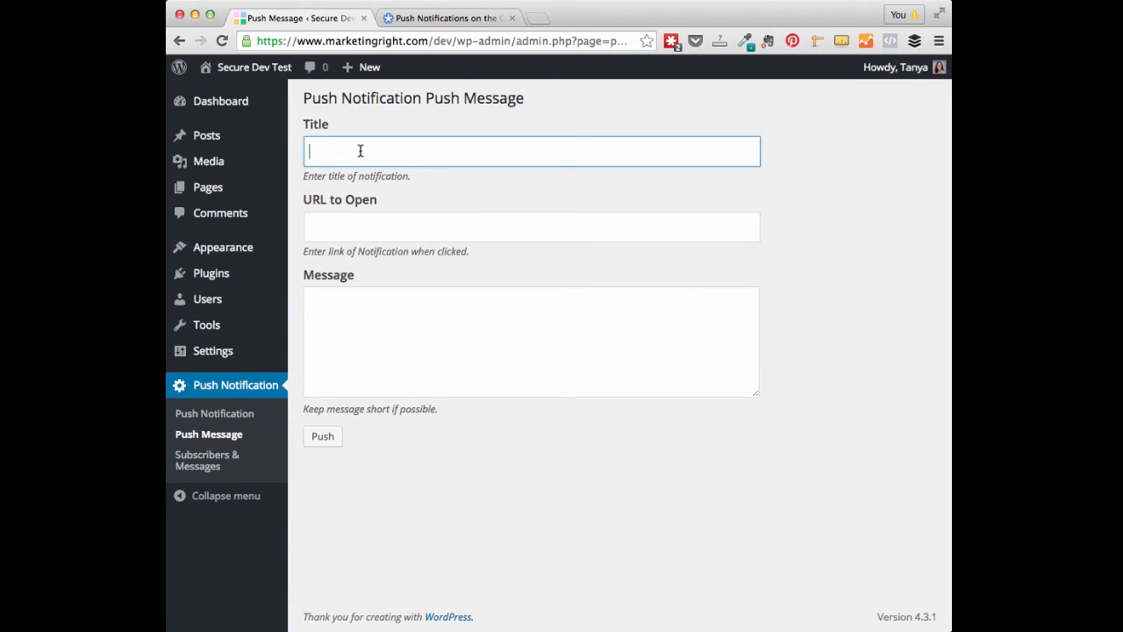
Step: Fill the Push Message form with title 'Title', a URL, and message 'Short Message...'
type("Title")
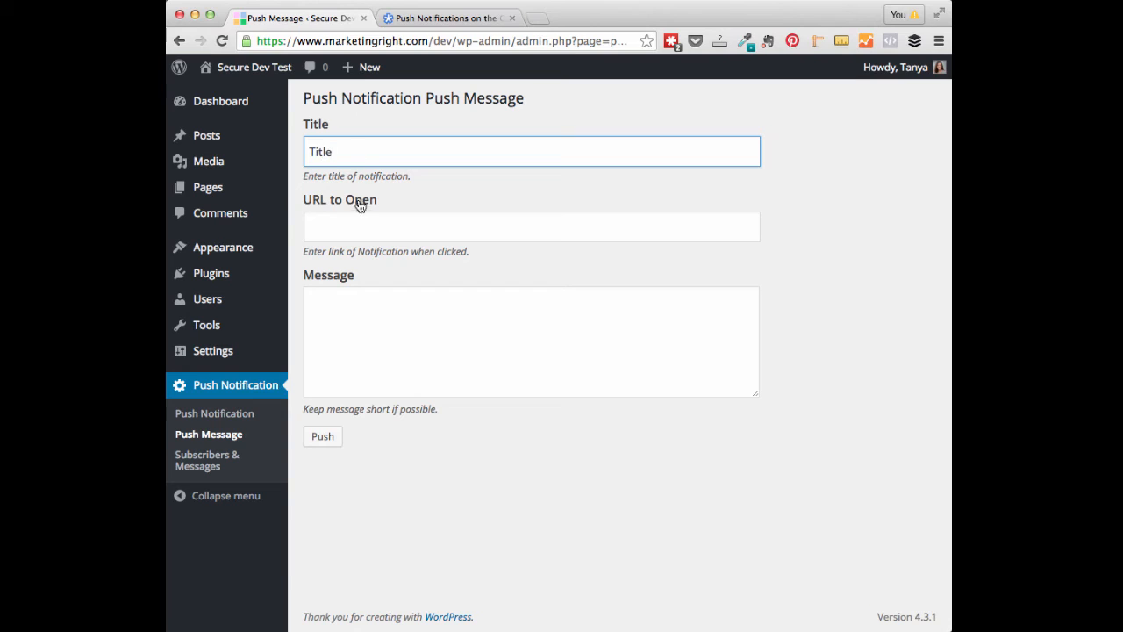
left_click(530, 227)
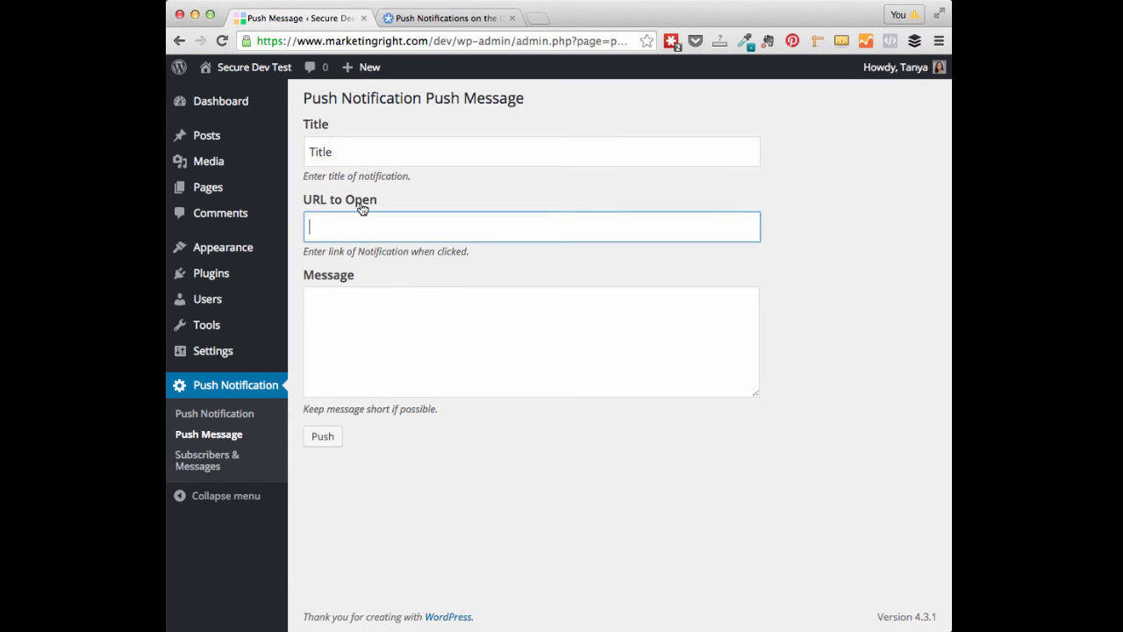
mouse_move(358, 270)
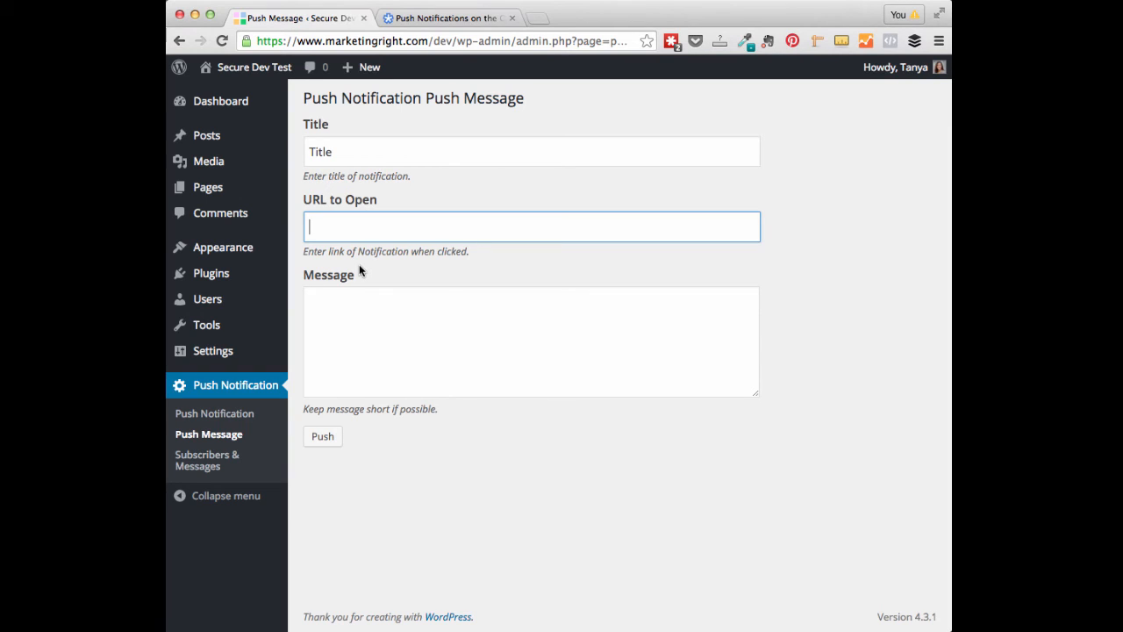
mouse_move(383, 267)
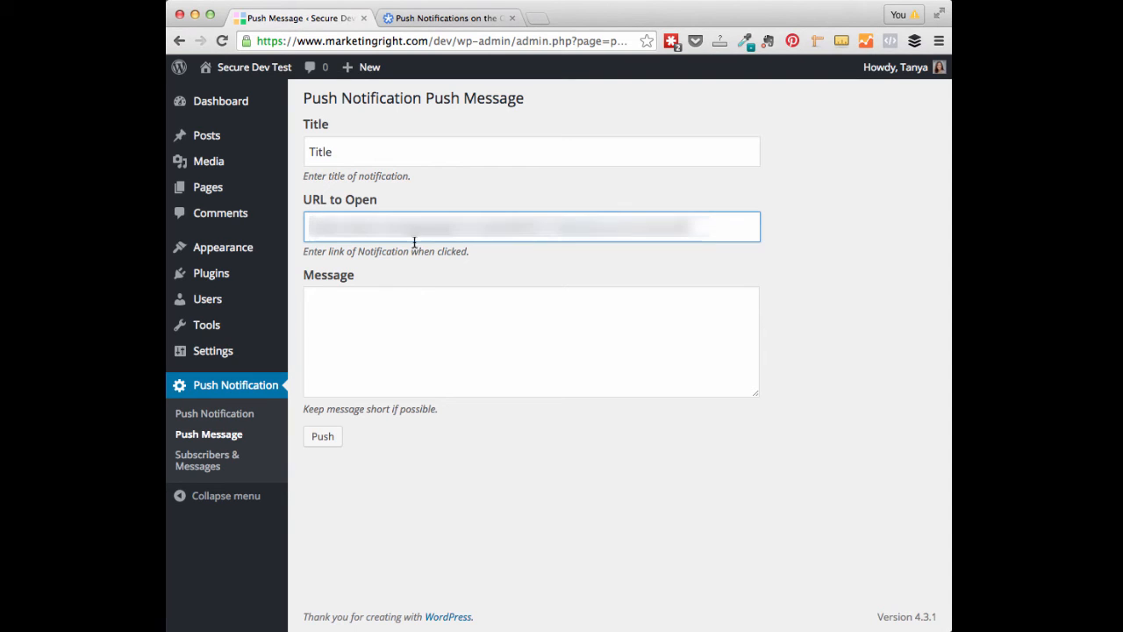
left_click(530, 341)
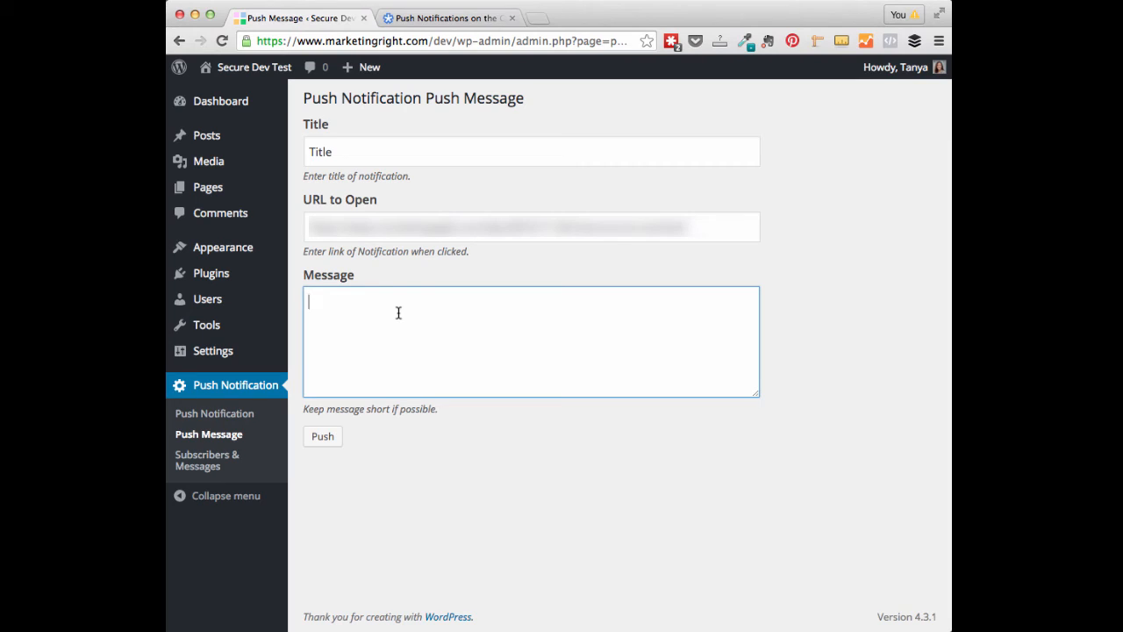
type("Short Message")
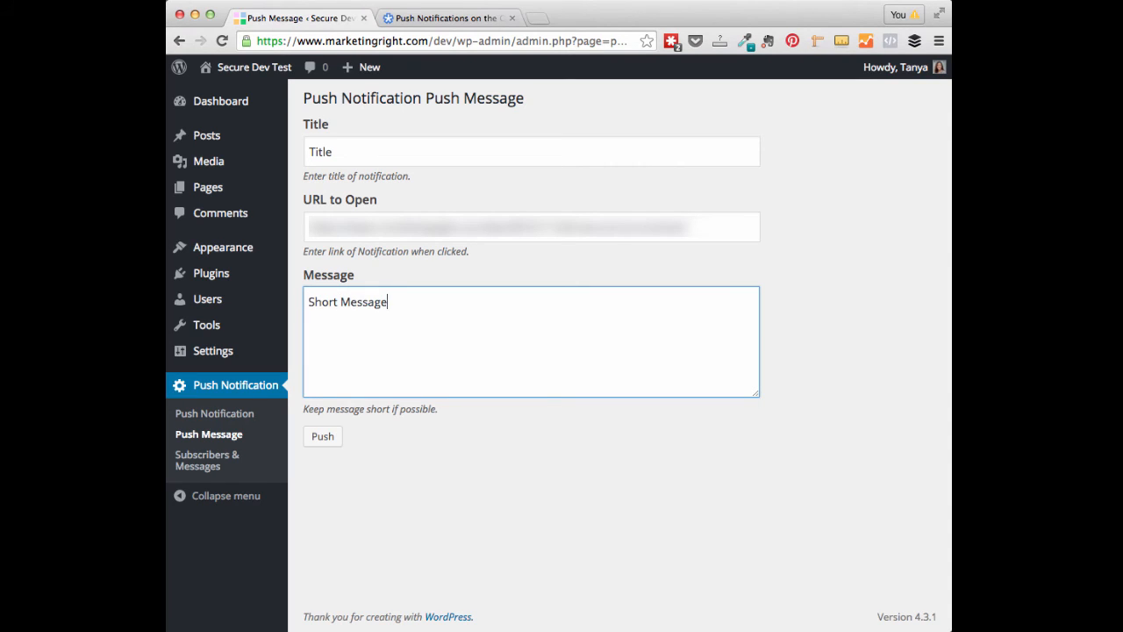
type("...")
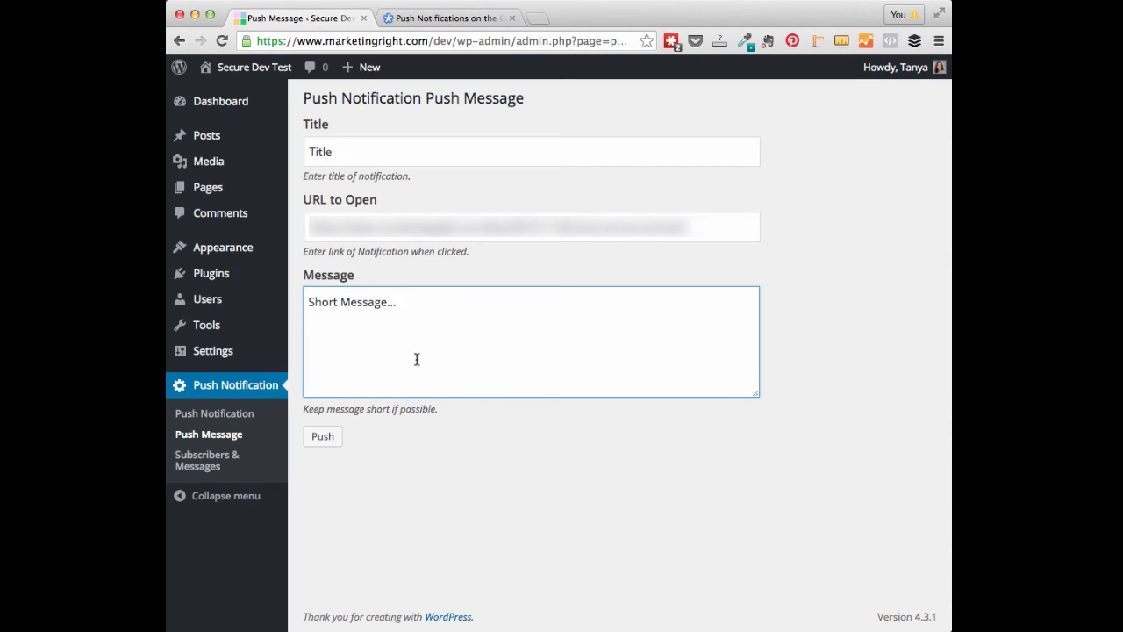
mouse_move(340, 453)
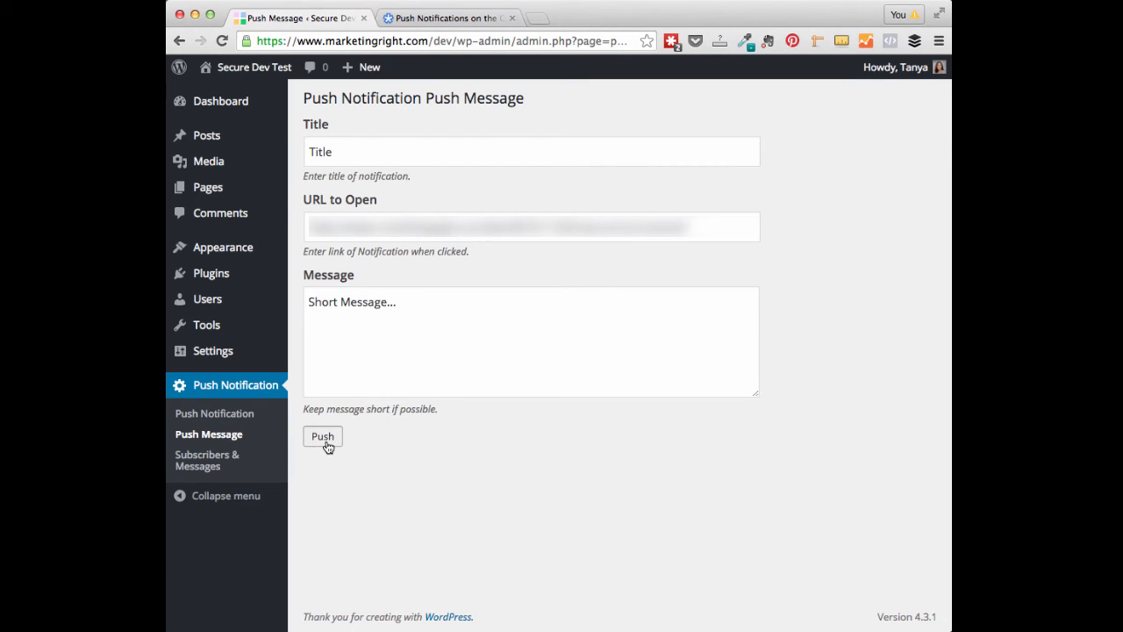
Step: Push the test message and receive the 'Title / Short Message...' desktop notification
left_click(323, 435)
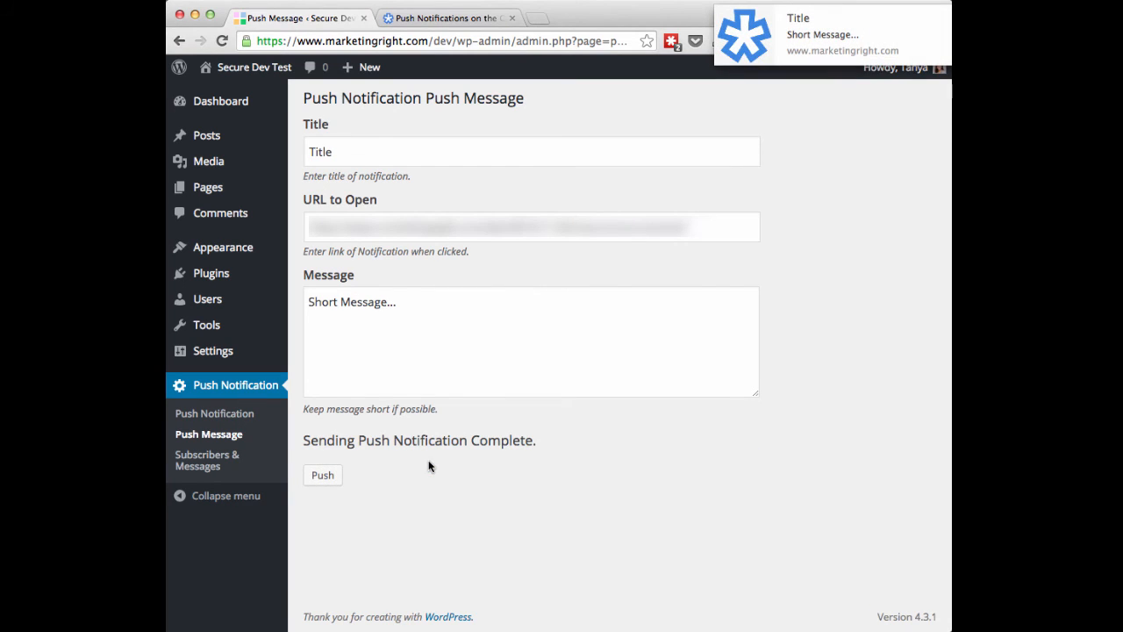
mouse_move(516, 393)
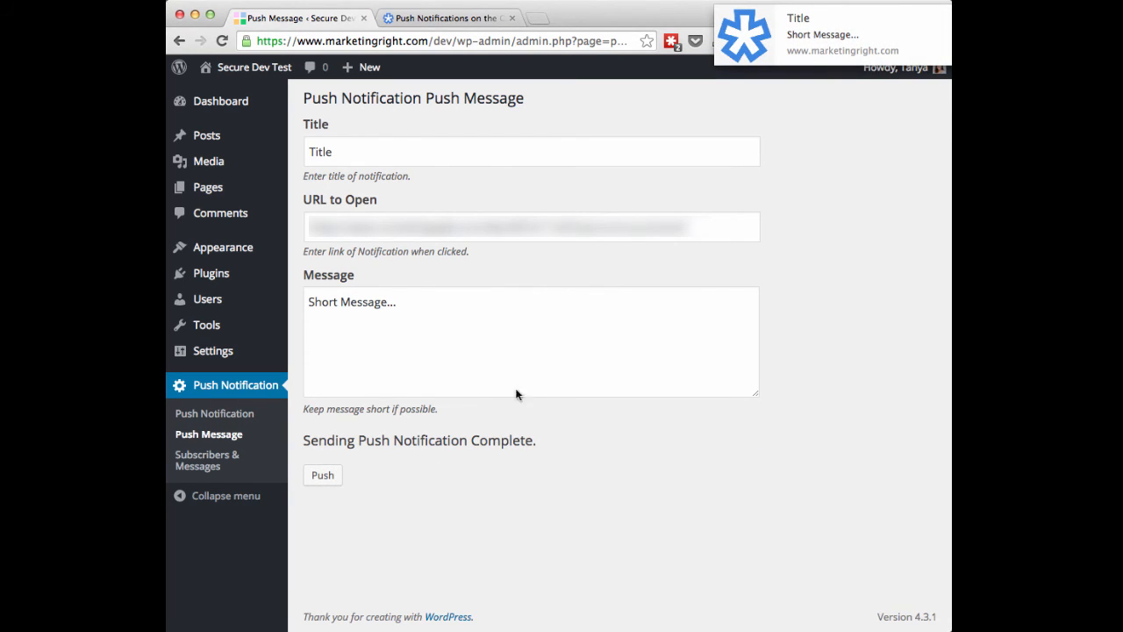
mouse_move(527, 445)
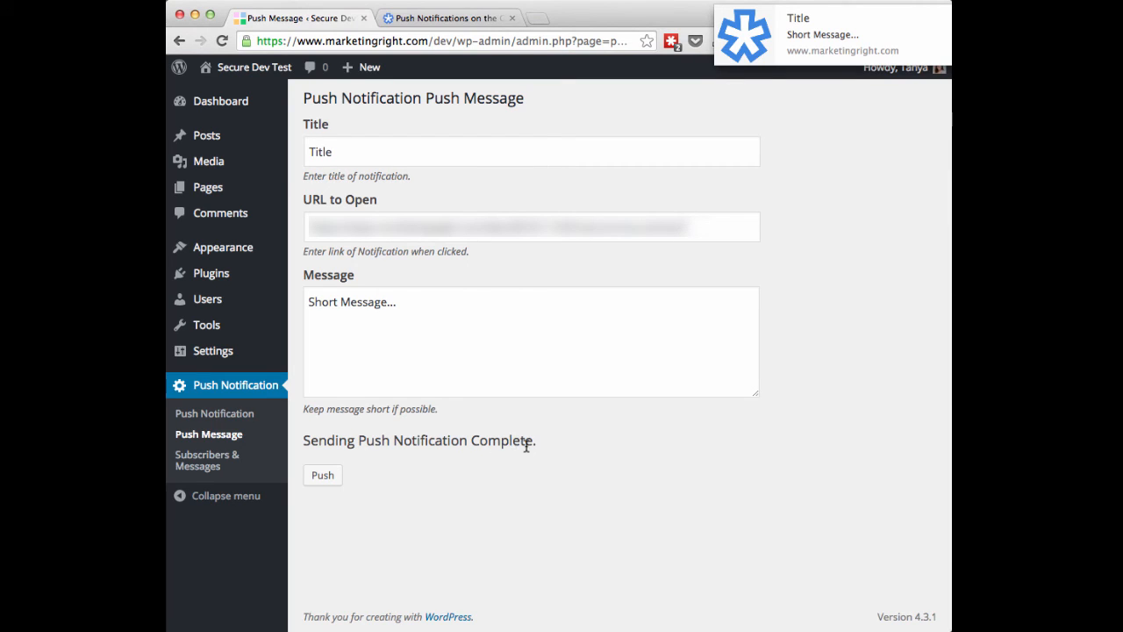
mouse_move(724, 260)
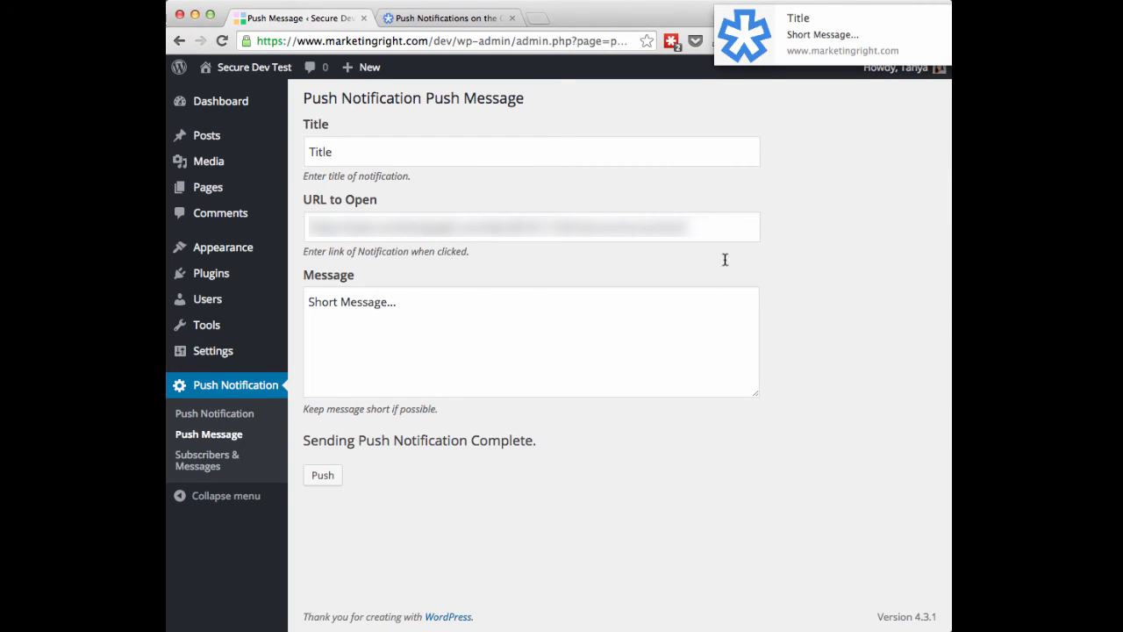
mouse_move(744, 98)
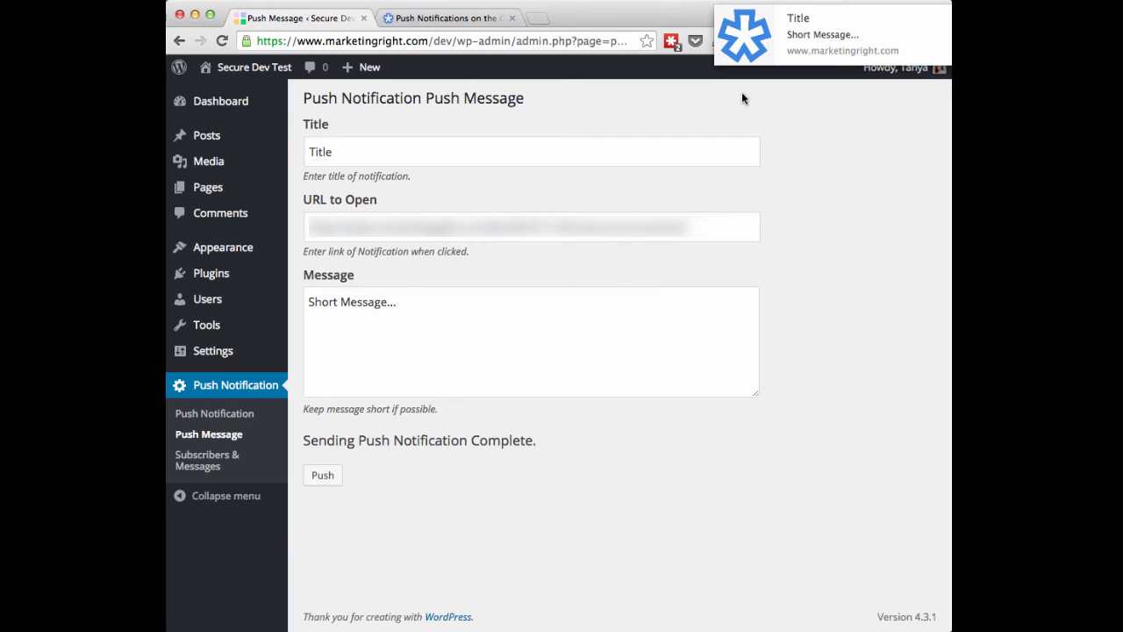
mouse_move(787, 54)
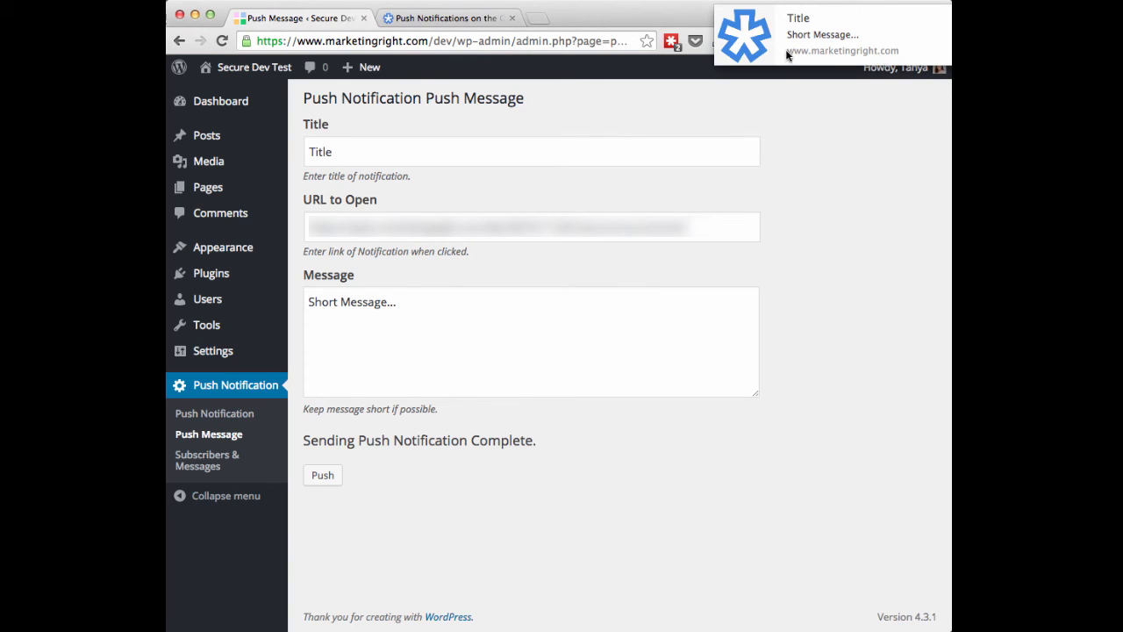
mouse_move(818, 49)
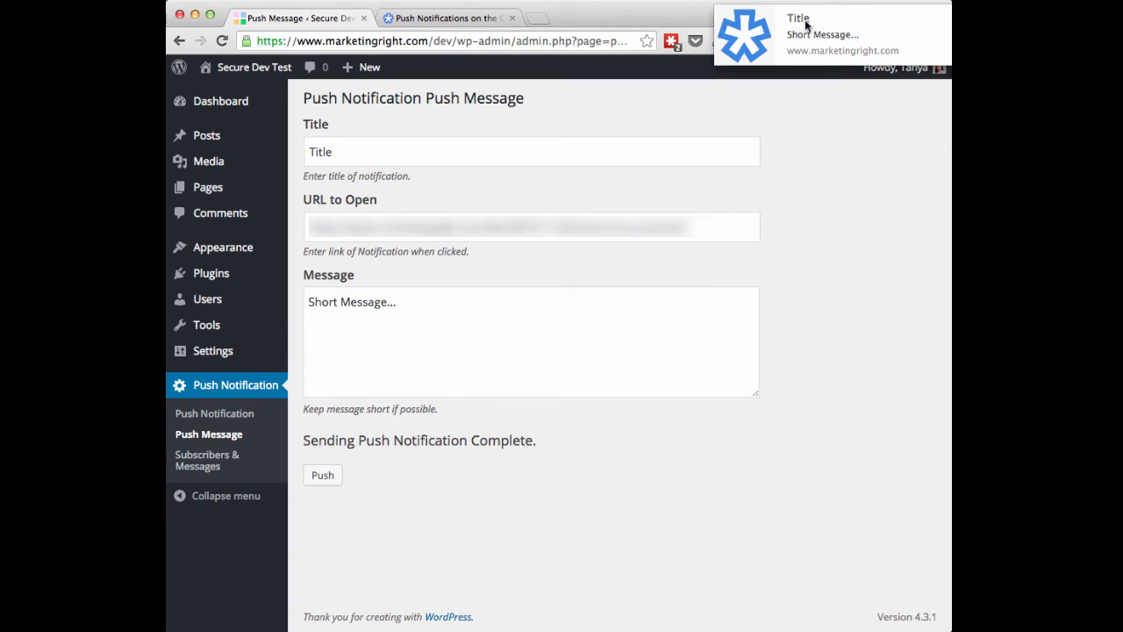
mouse_move(630, 116)
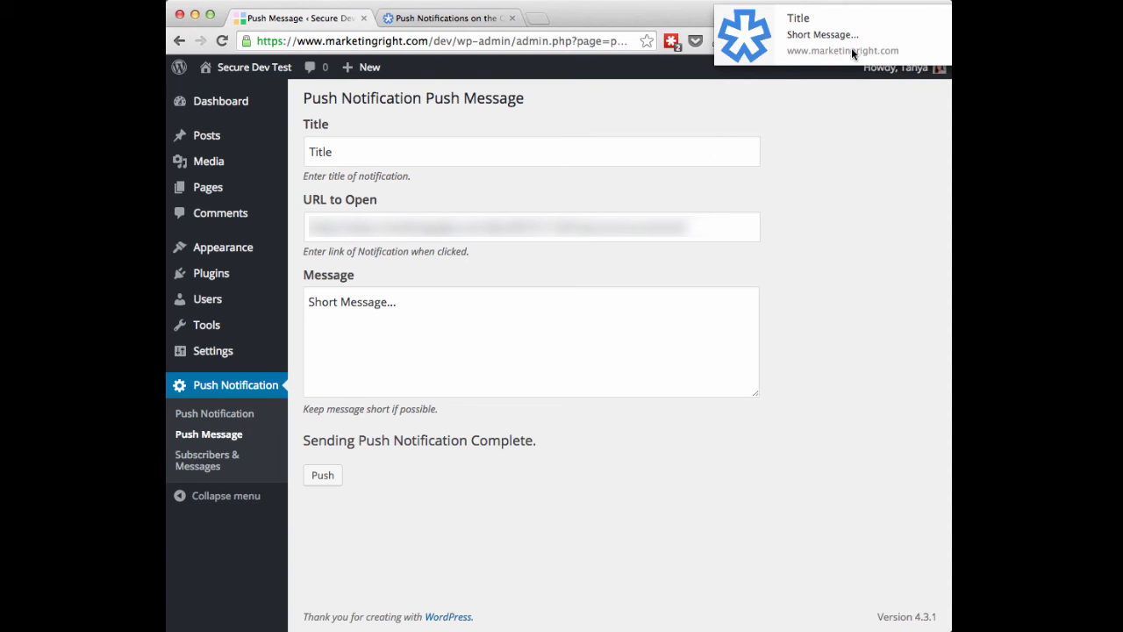
mouse_move(849, 55)
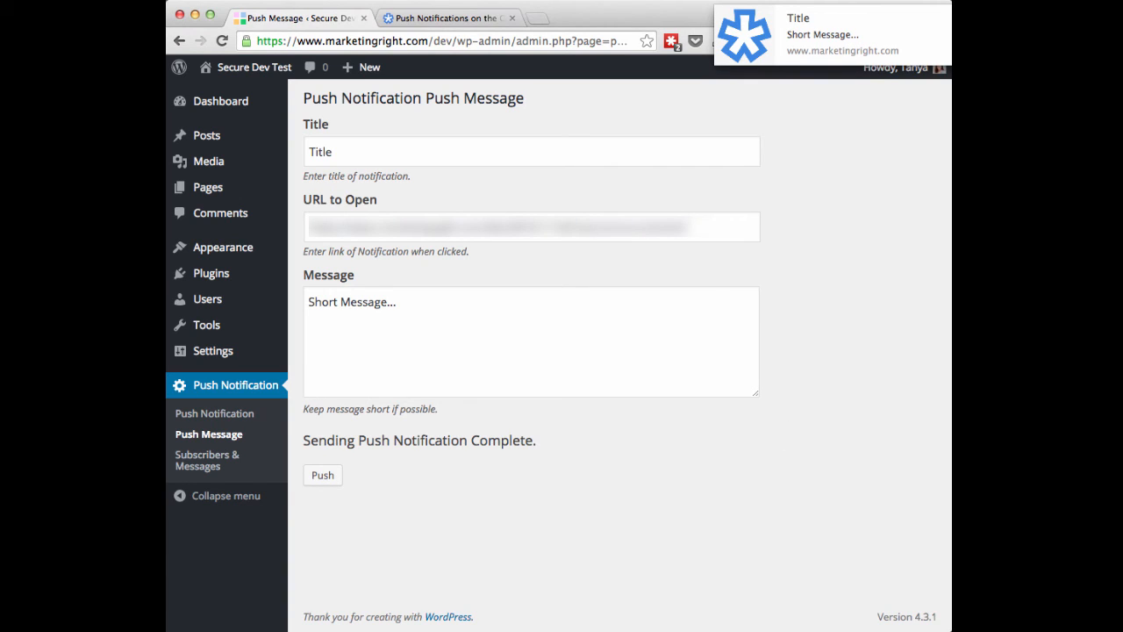
mouse_move(836, 258)
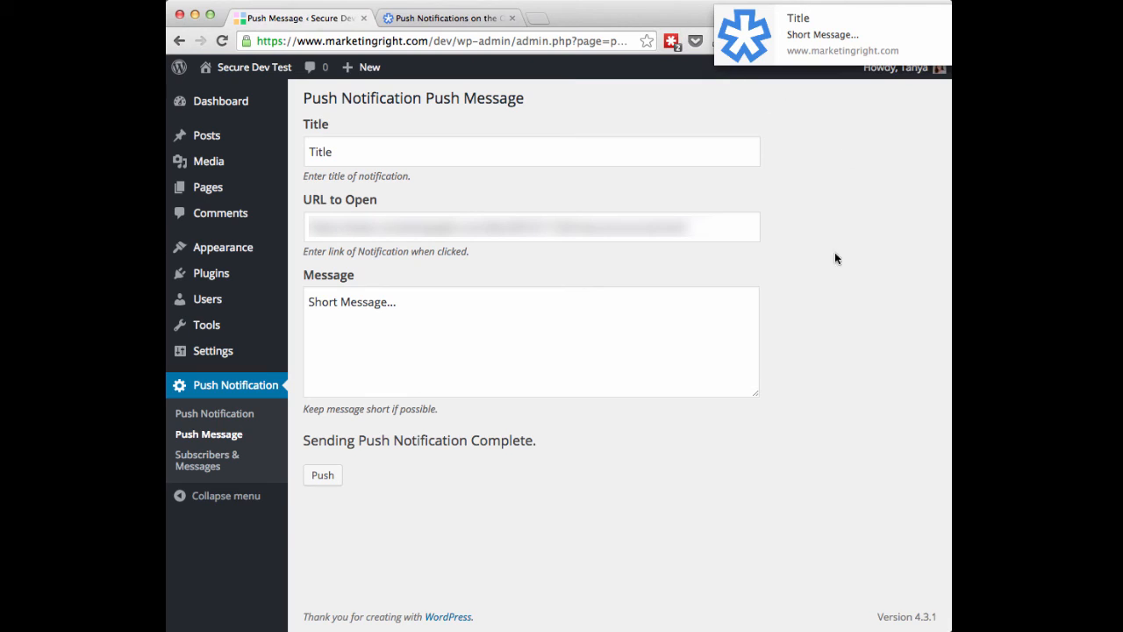
mouse_move(736, 516)
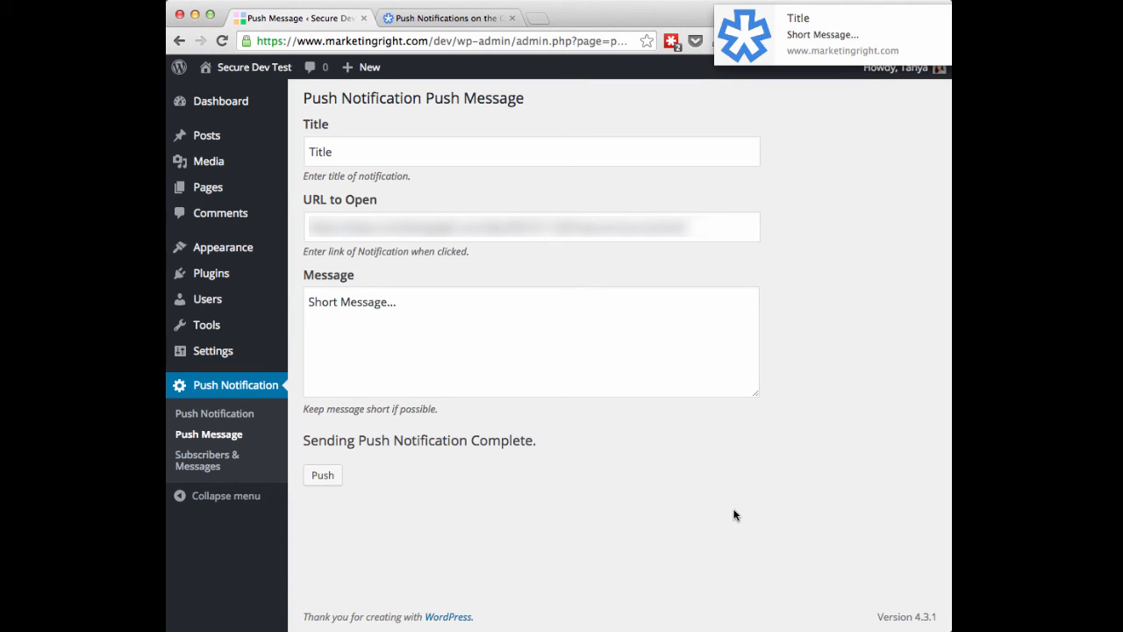
mouse_move(716, 516)
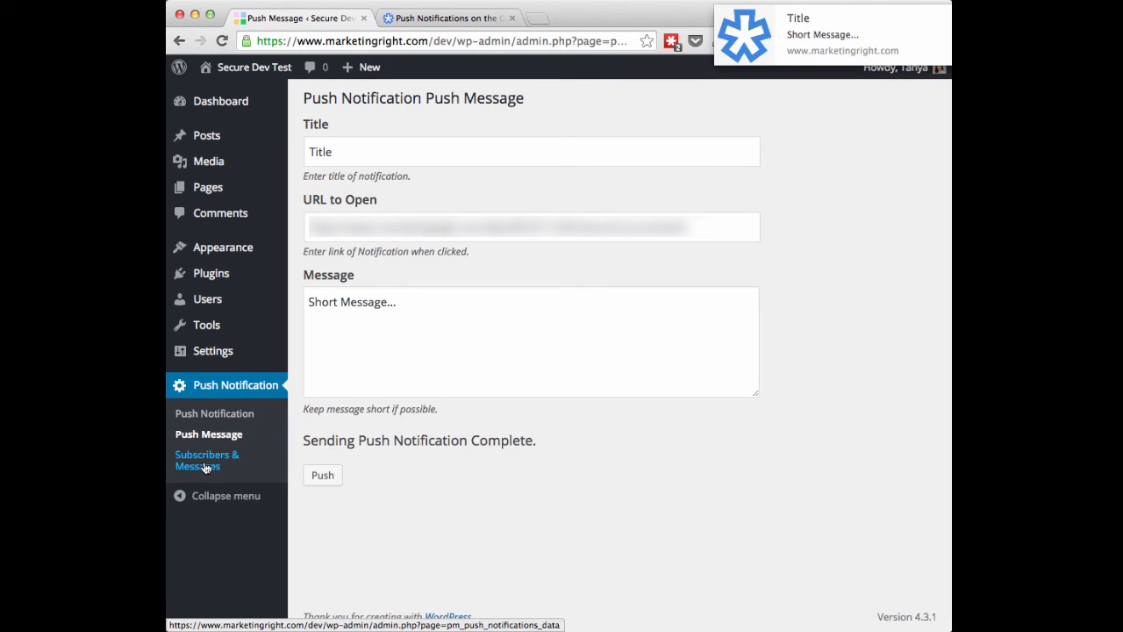
Step: View Subscribers & Messages showing 4 subscribers and 19 messages sent
left_click(207, 460)
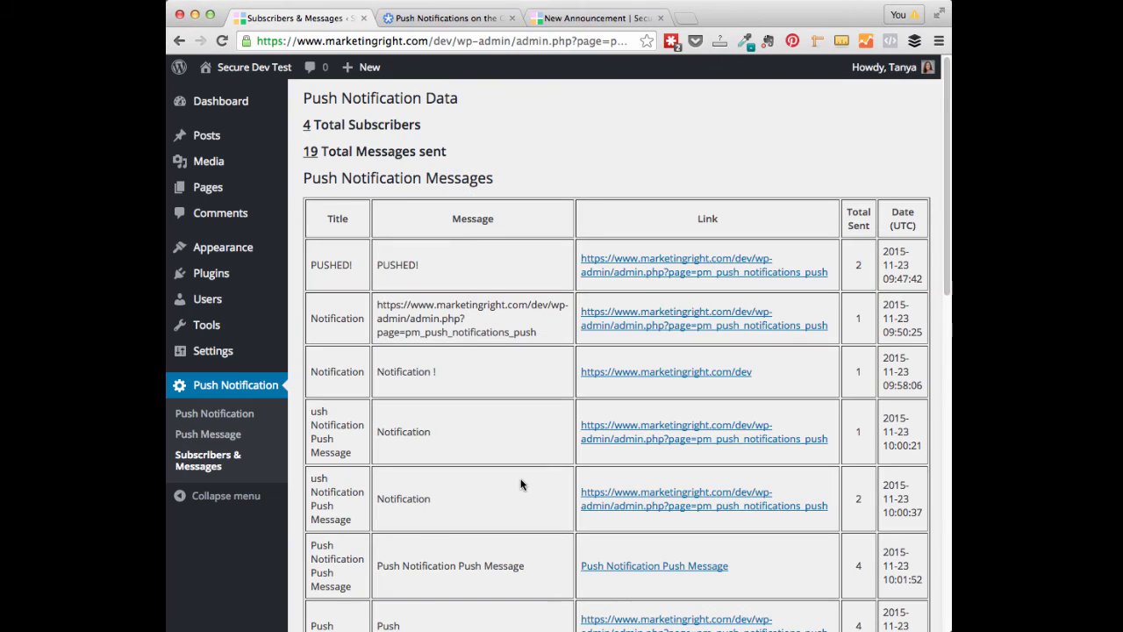
mouse_move(615, 295)
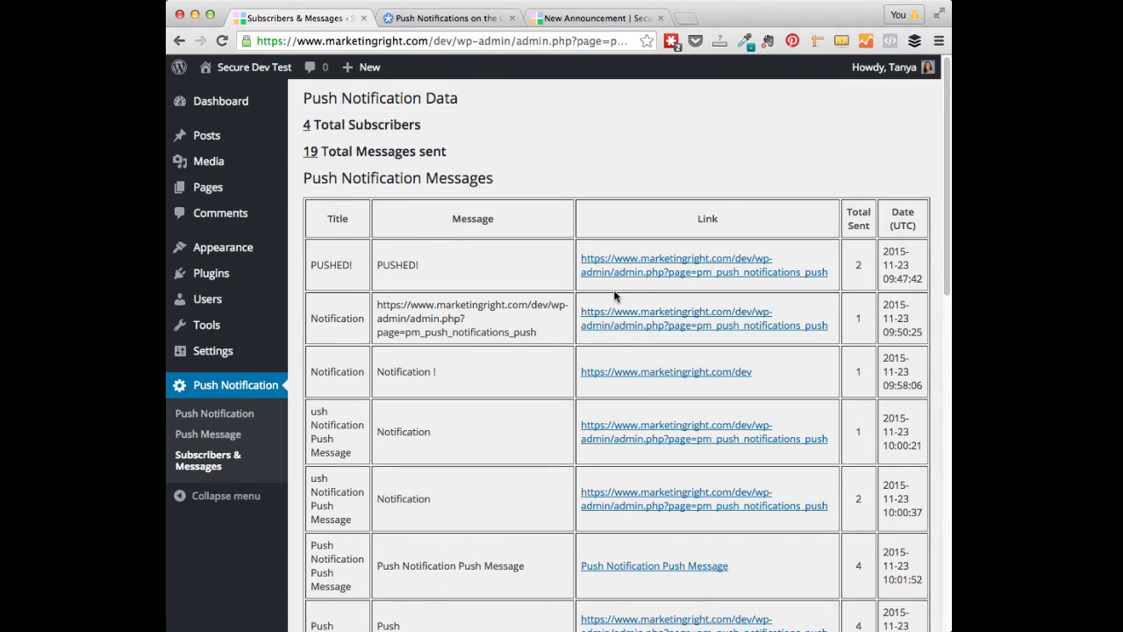
mouse_move(521, 409)
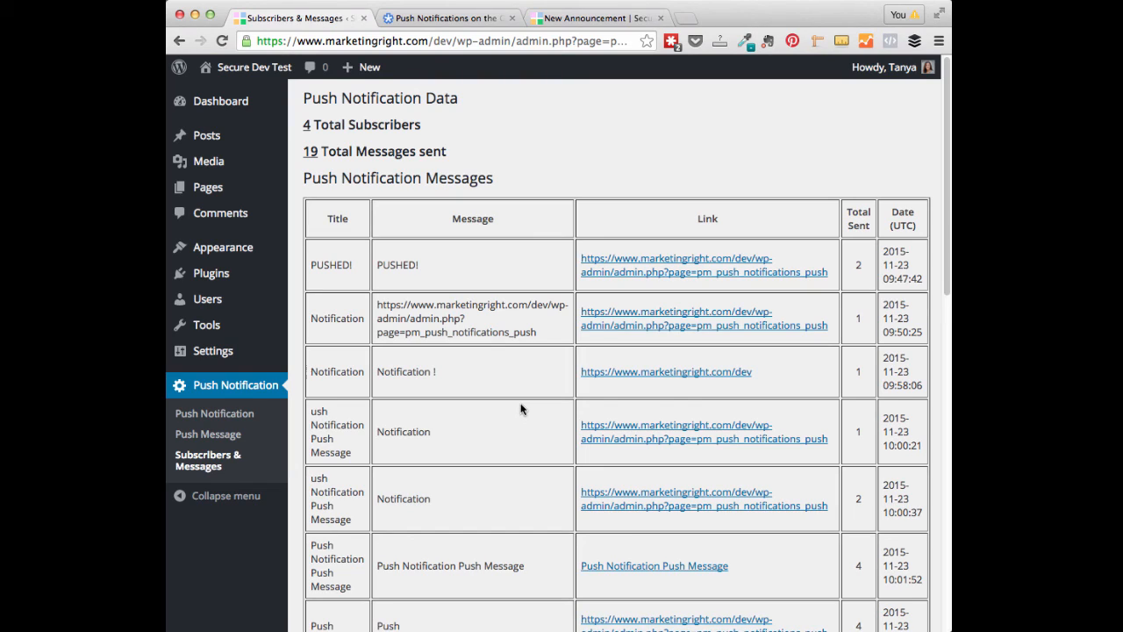
mouse_move(302, 127)
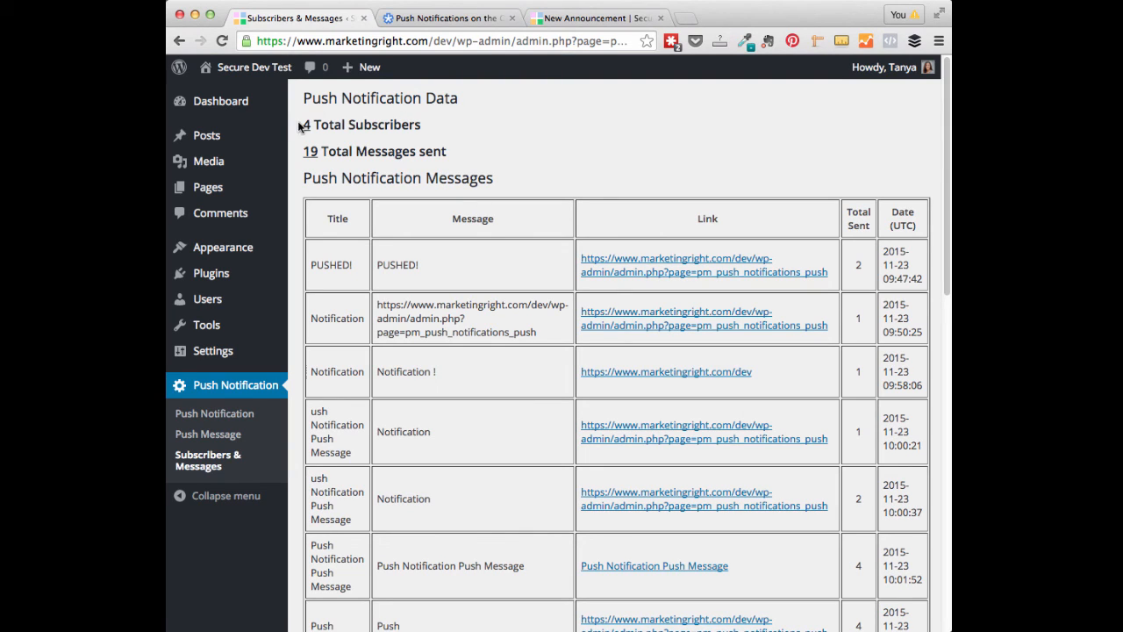
mouse_move(383, 142)
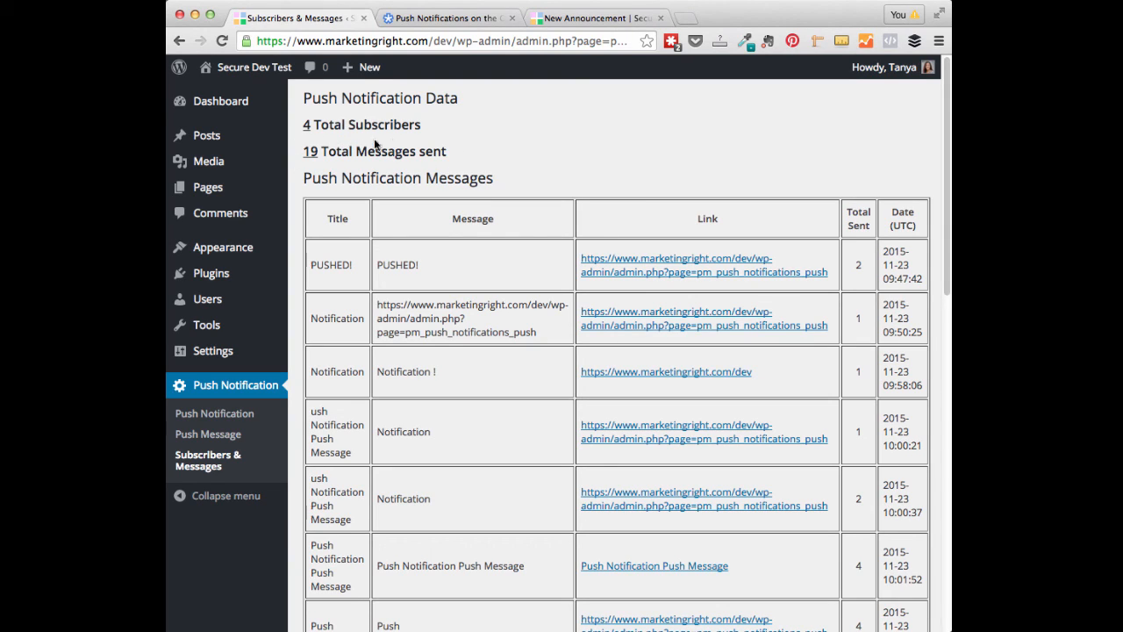
mouse_move(351, 209)
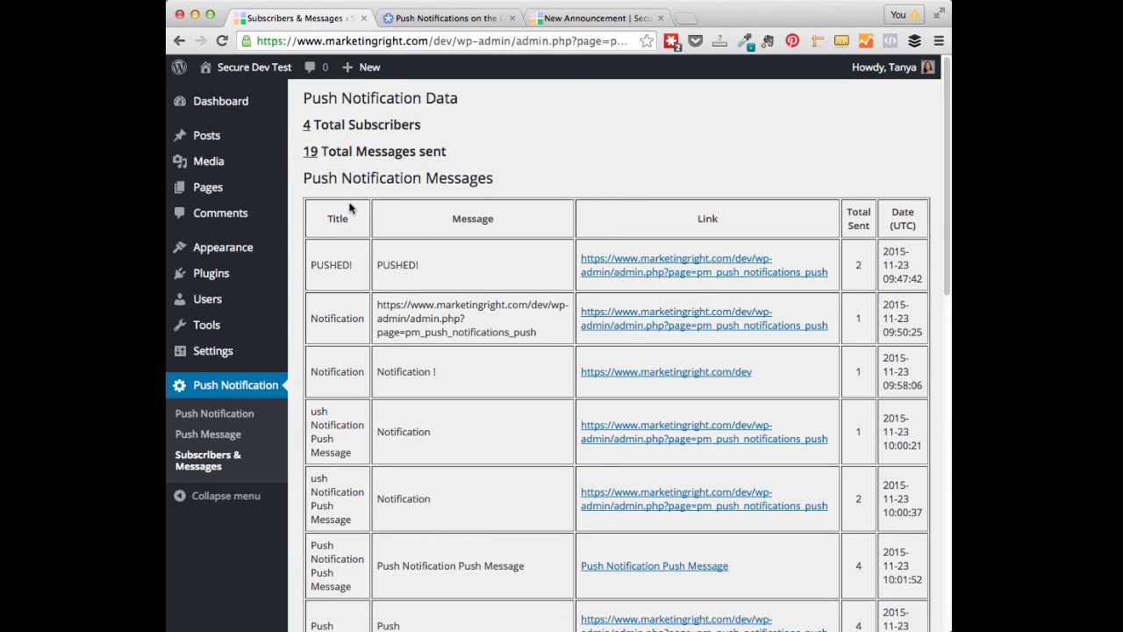
mouse_move(335, 235)
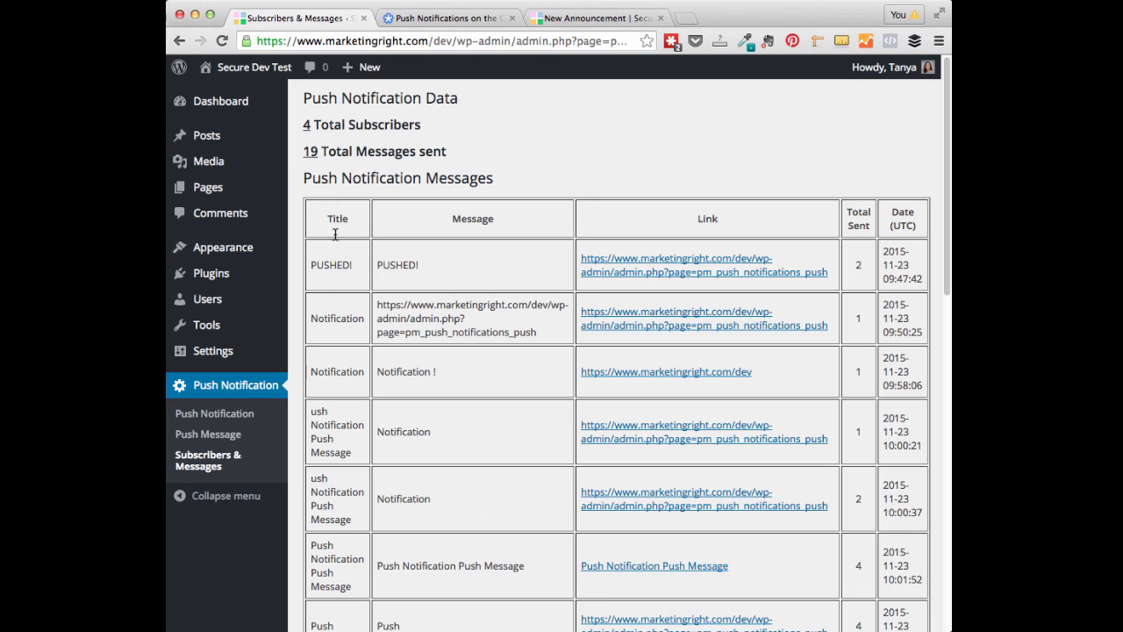
scroll("down", 3)
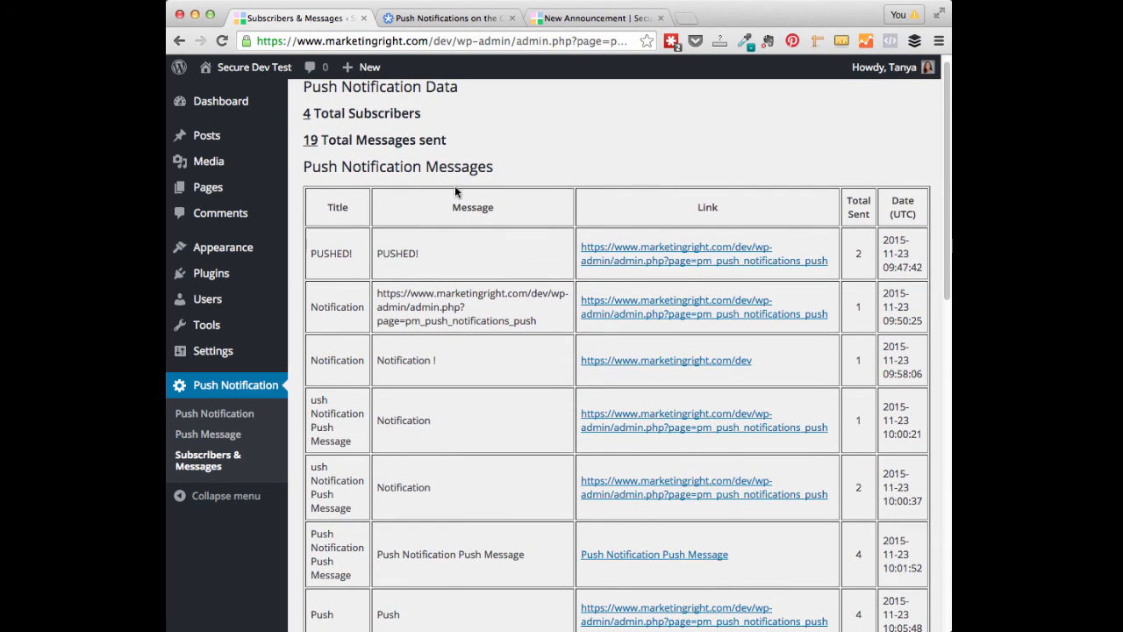
mouse_move(481, 219)
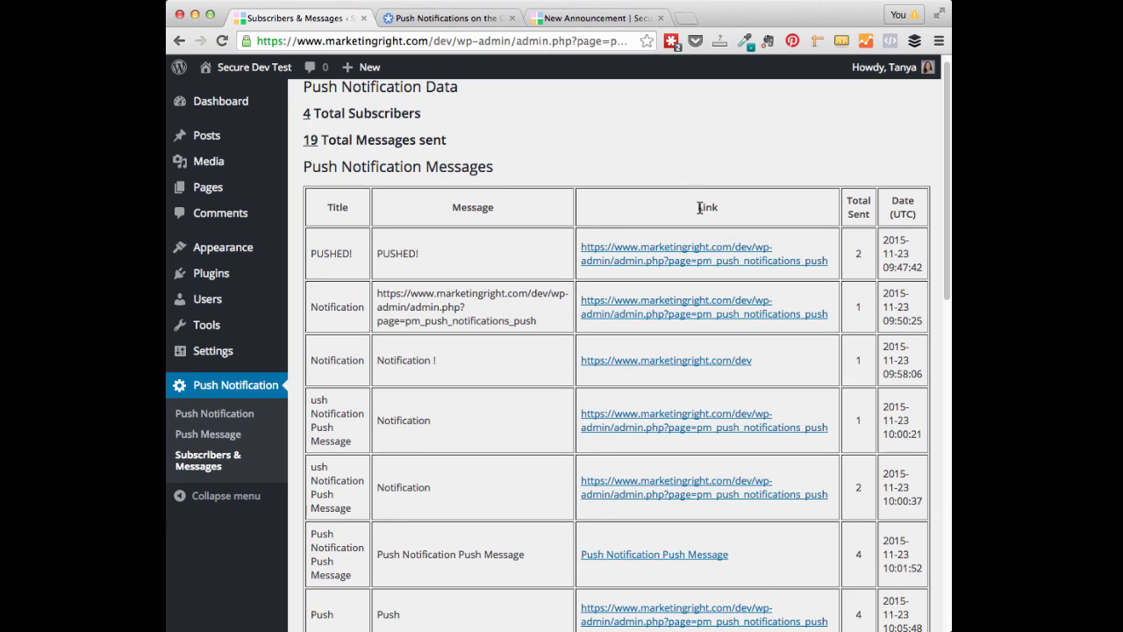
mouse_move(858, 191)
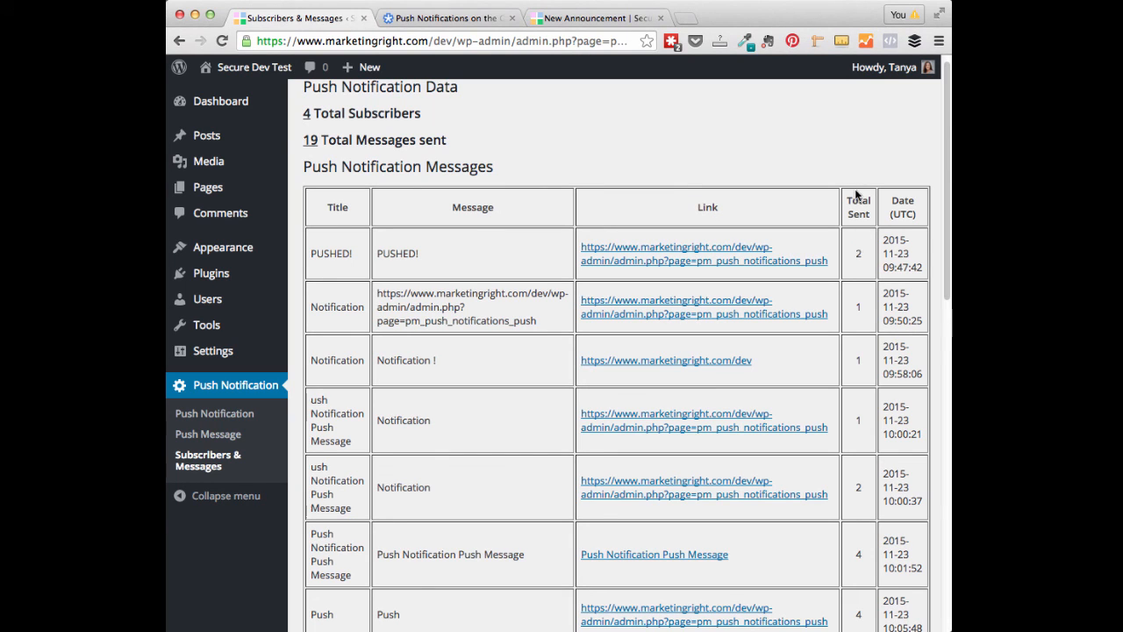
Step: Scroll to the log's last entry: Title, Short Message..., sent to 4 subscribers
scroll("down", 3)
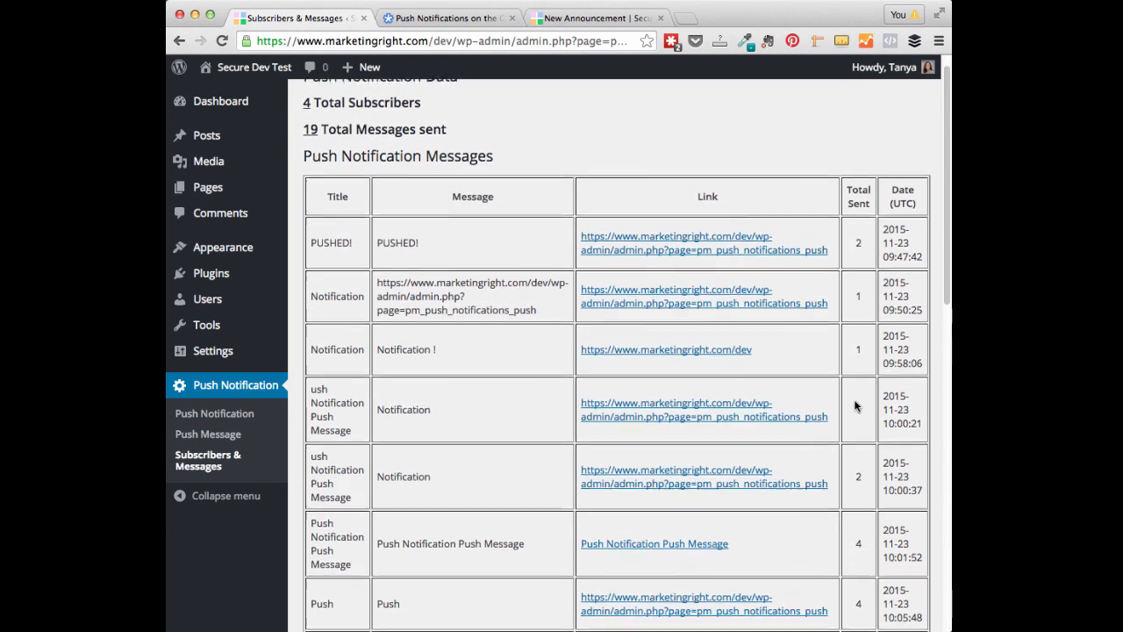
scroll("down", 3)
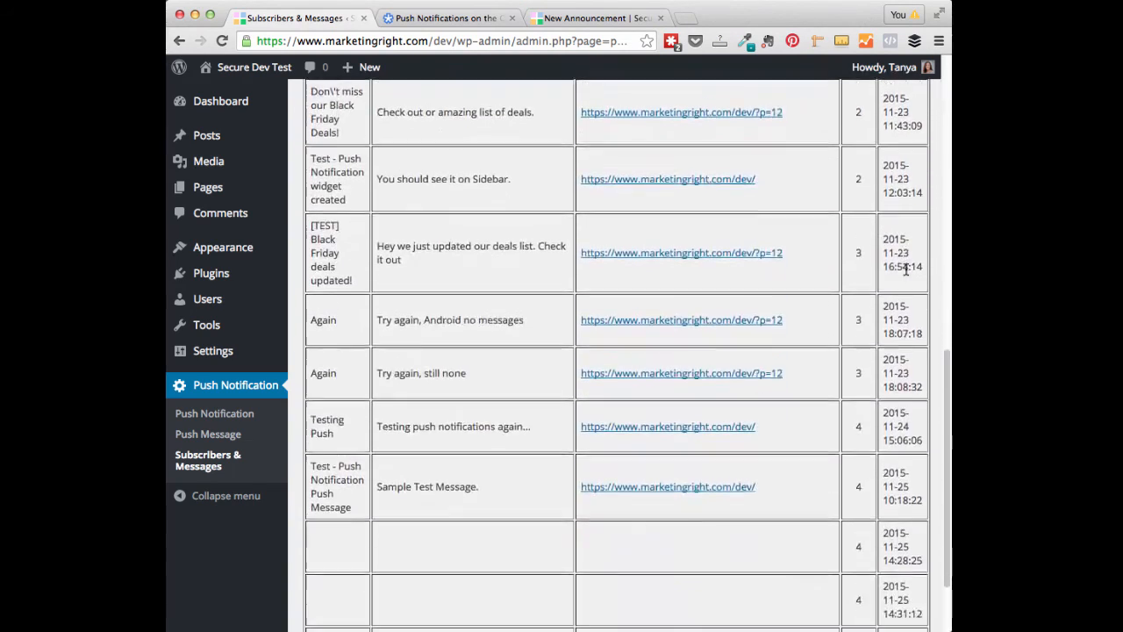
scroll("down", 3)
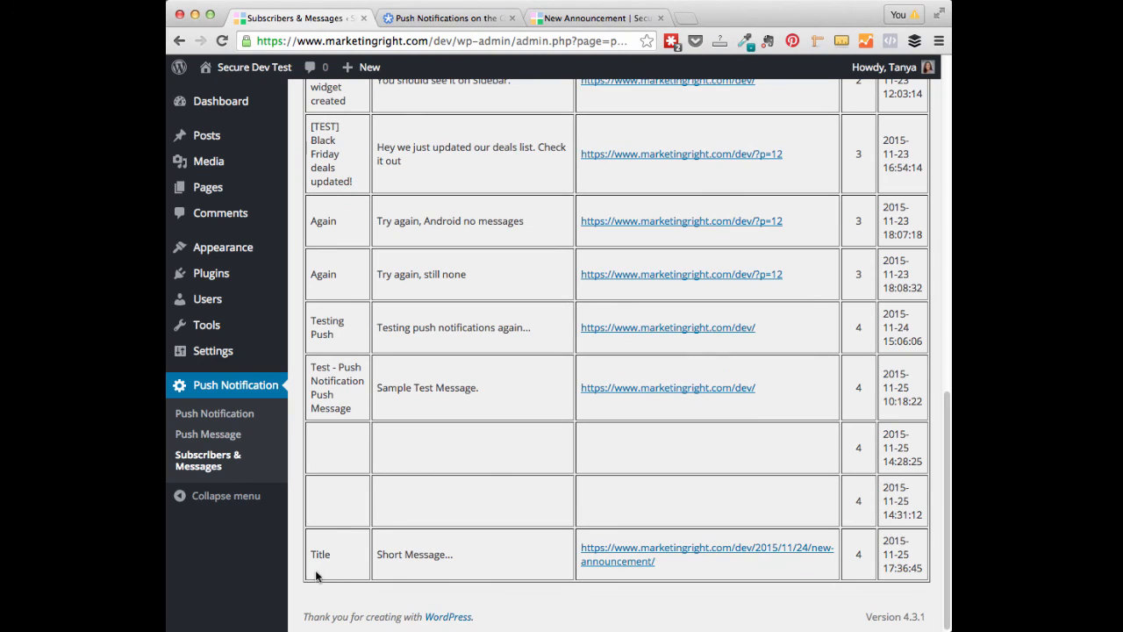
mouse_move(330, 576)
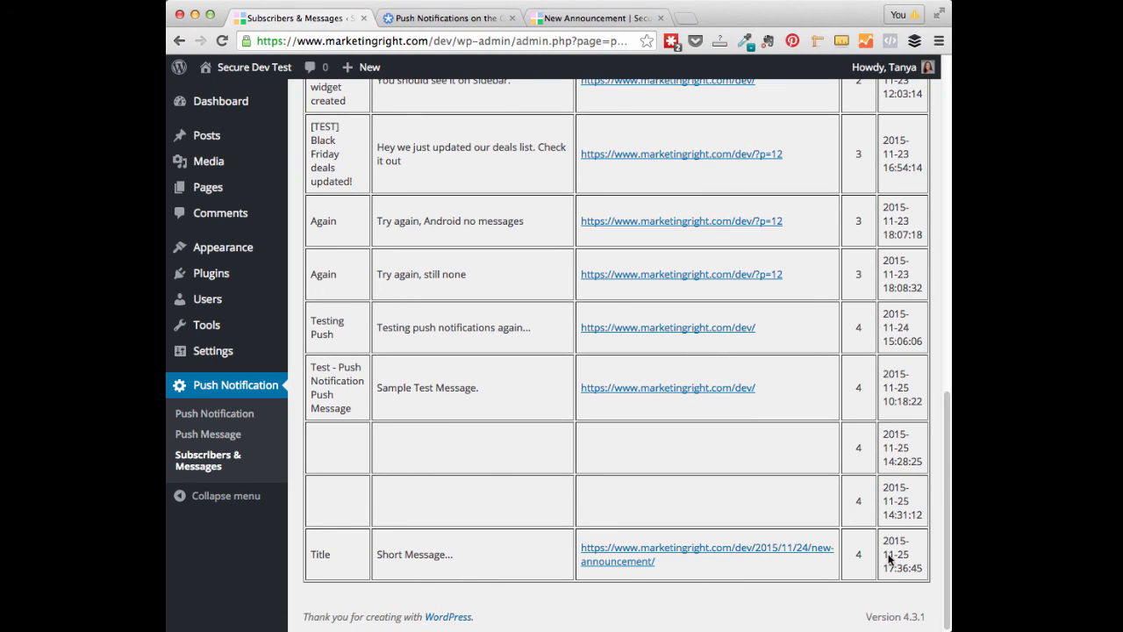
mouse_move(649, 3)
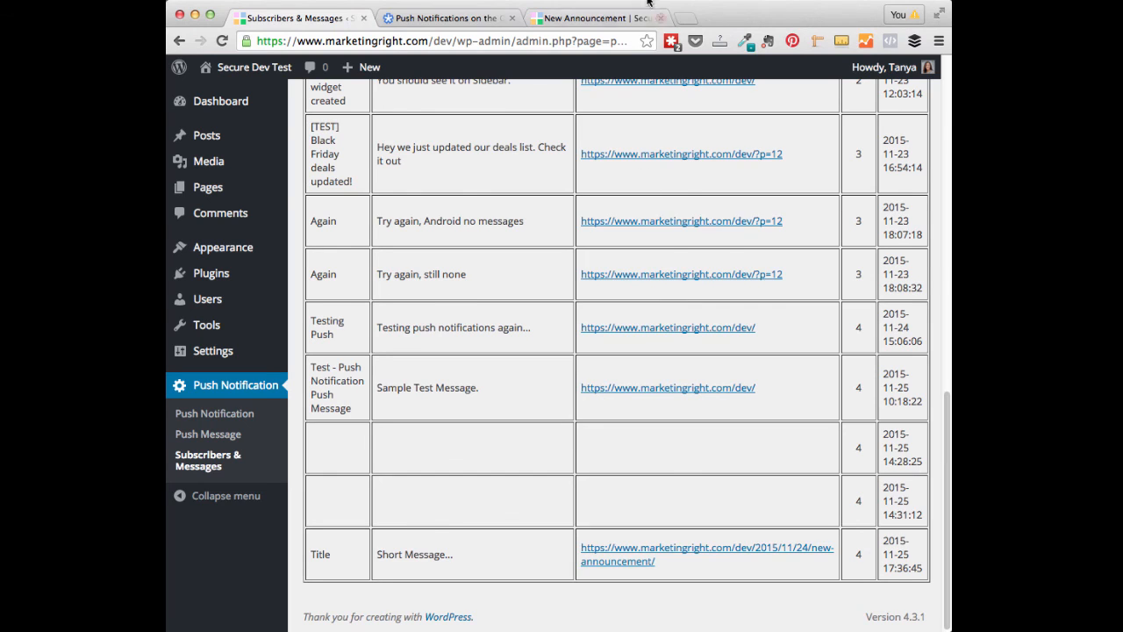